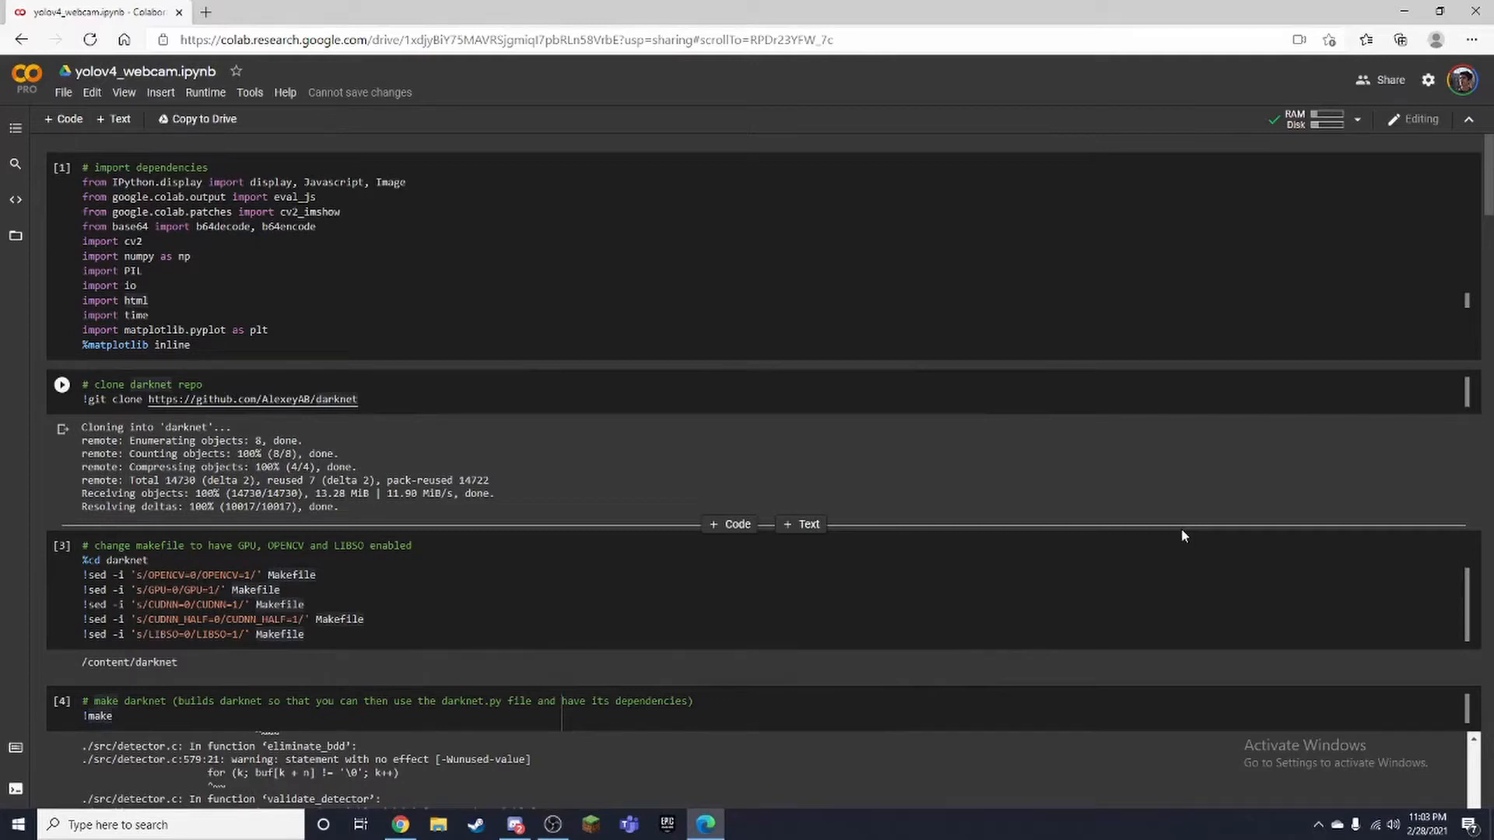
mouse_move(1128, 503)
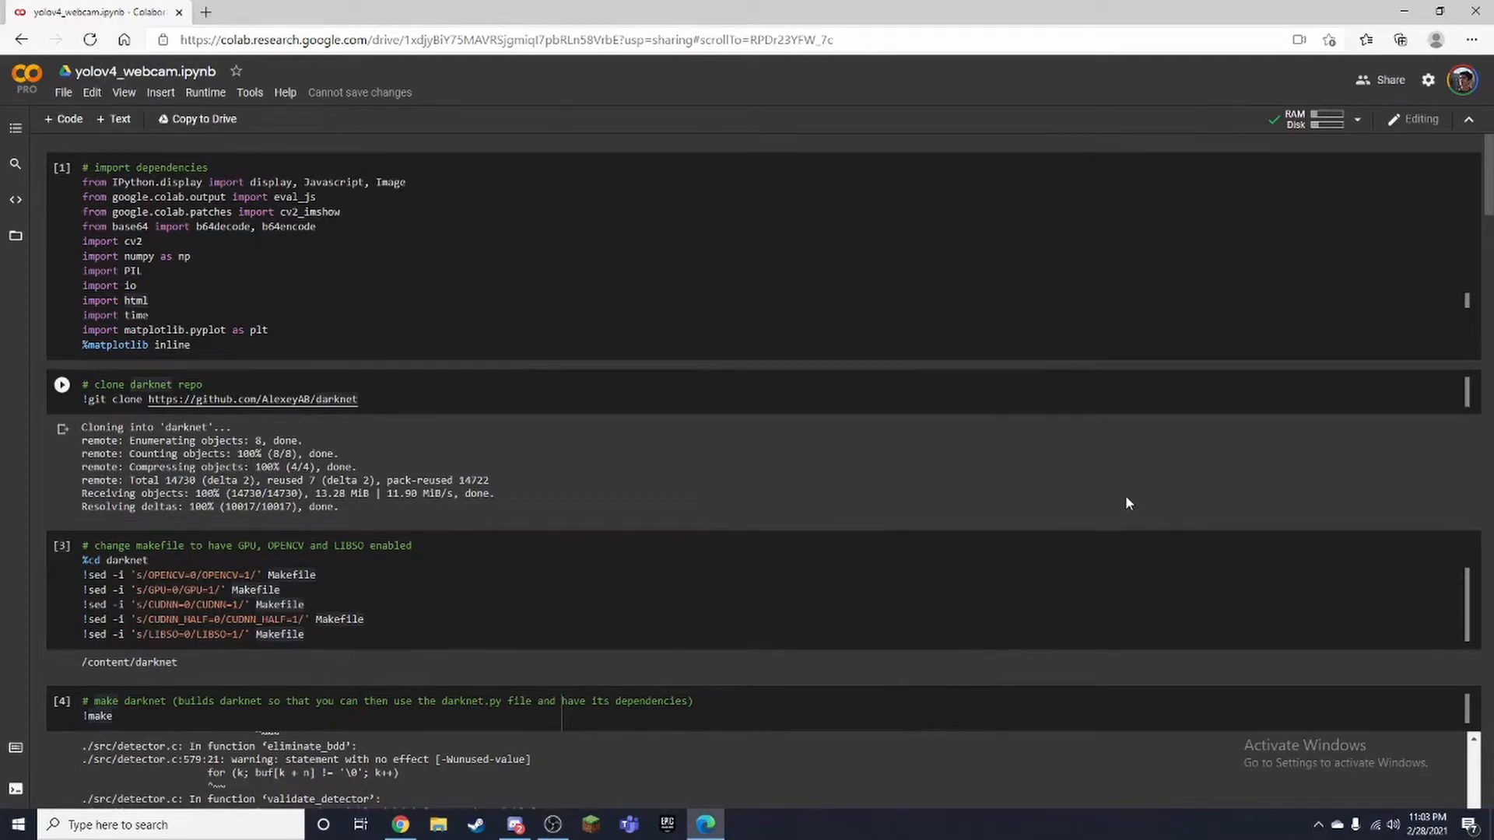
mouse_move(1140, 454)
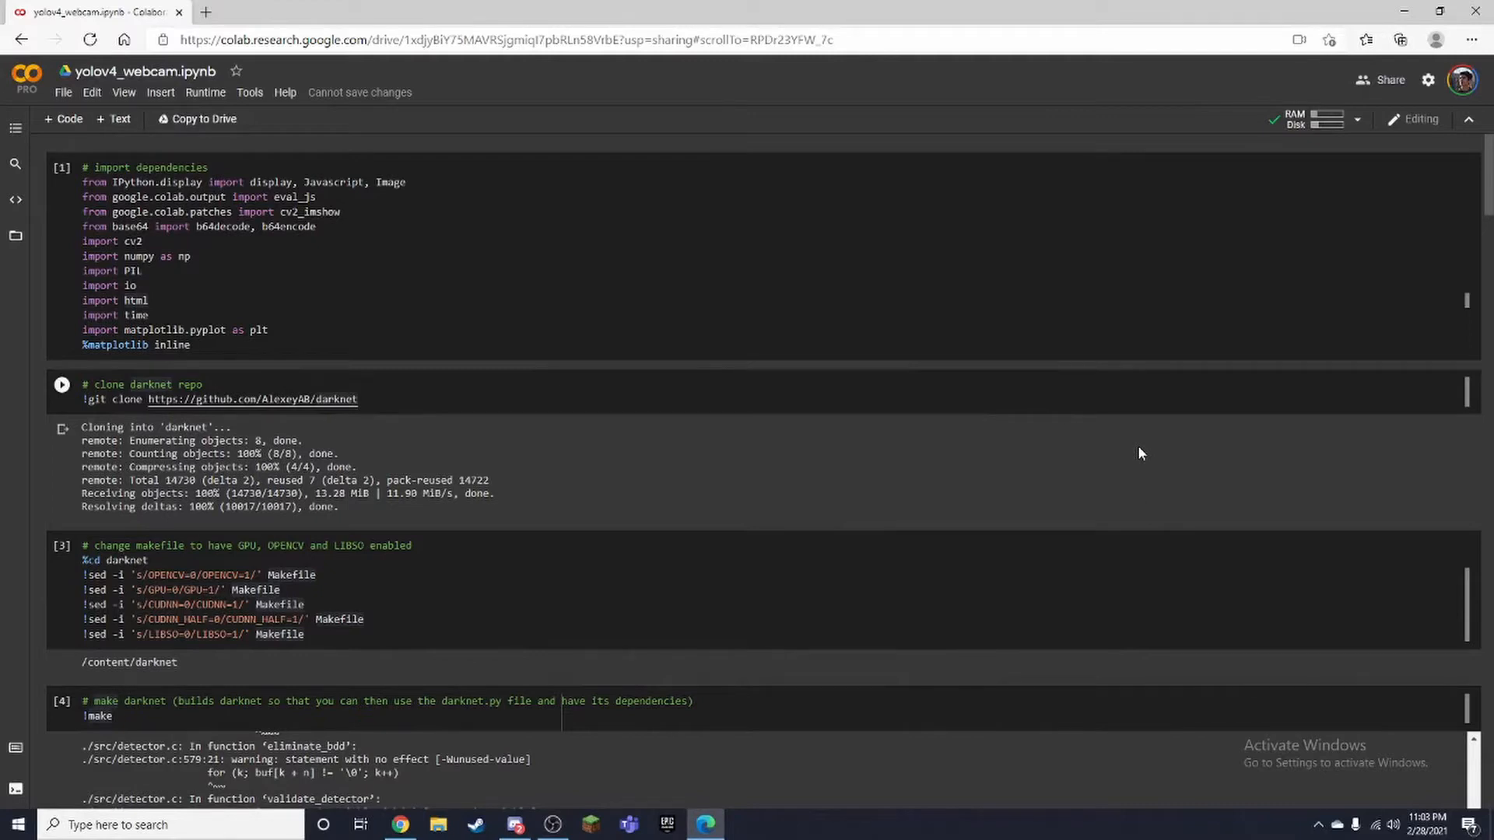
mouse_move(1232, 438)
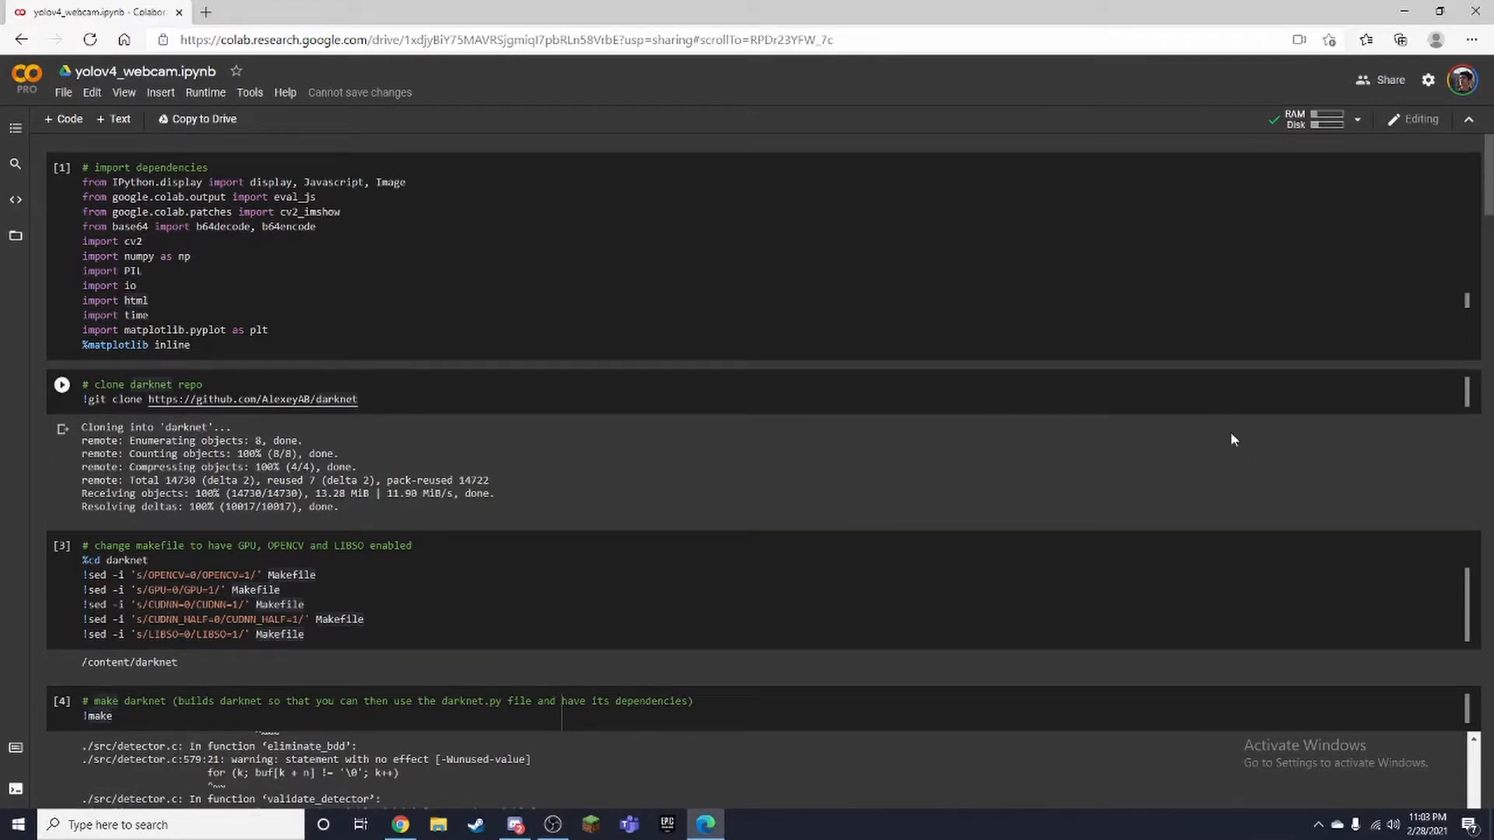
mouse_move(1242, 442)
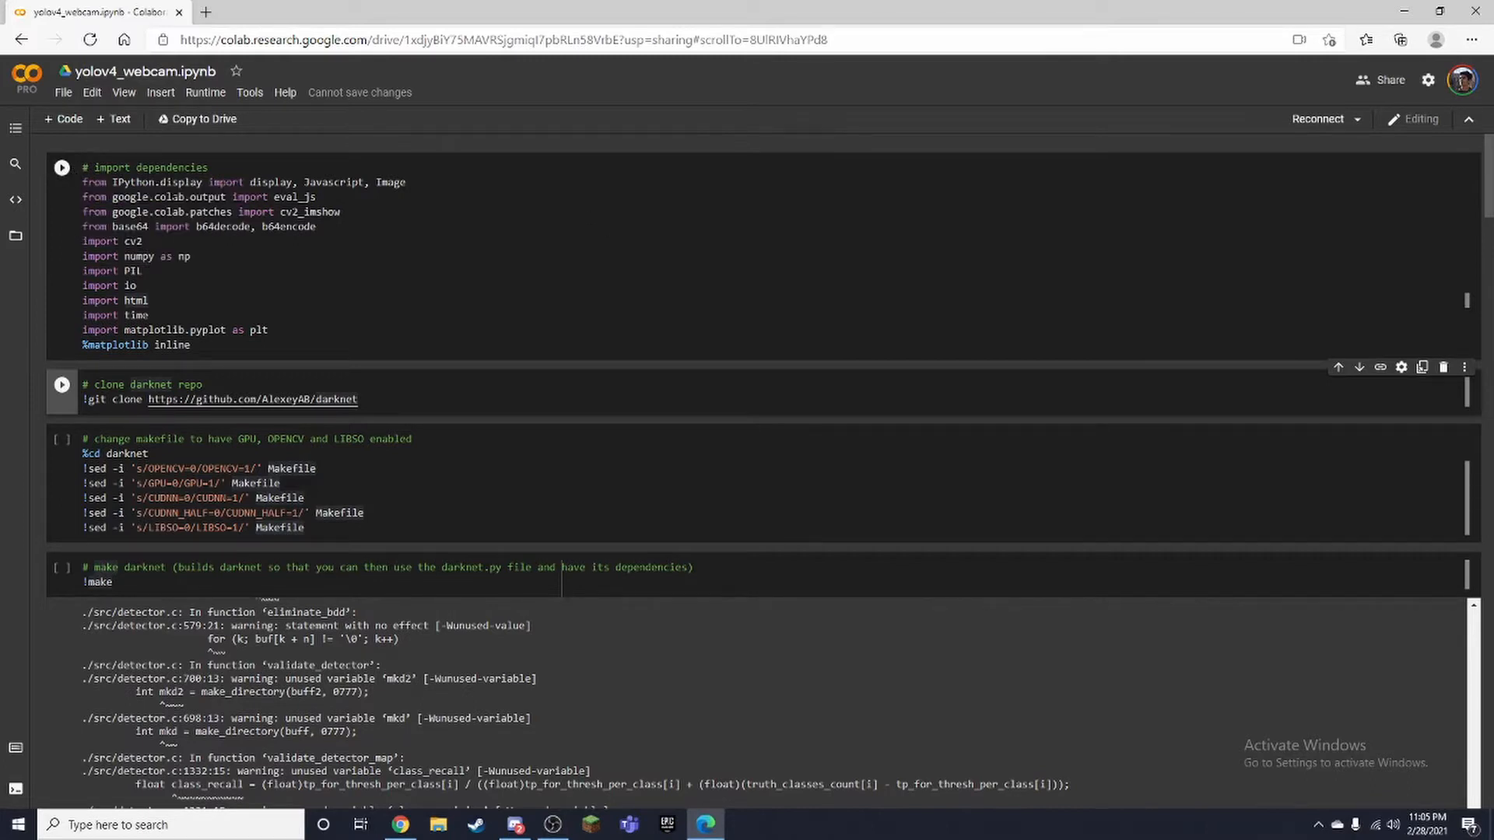
mouse_move(62, 166)
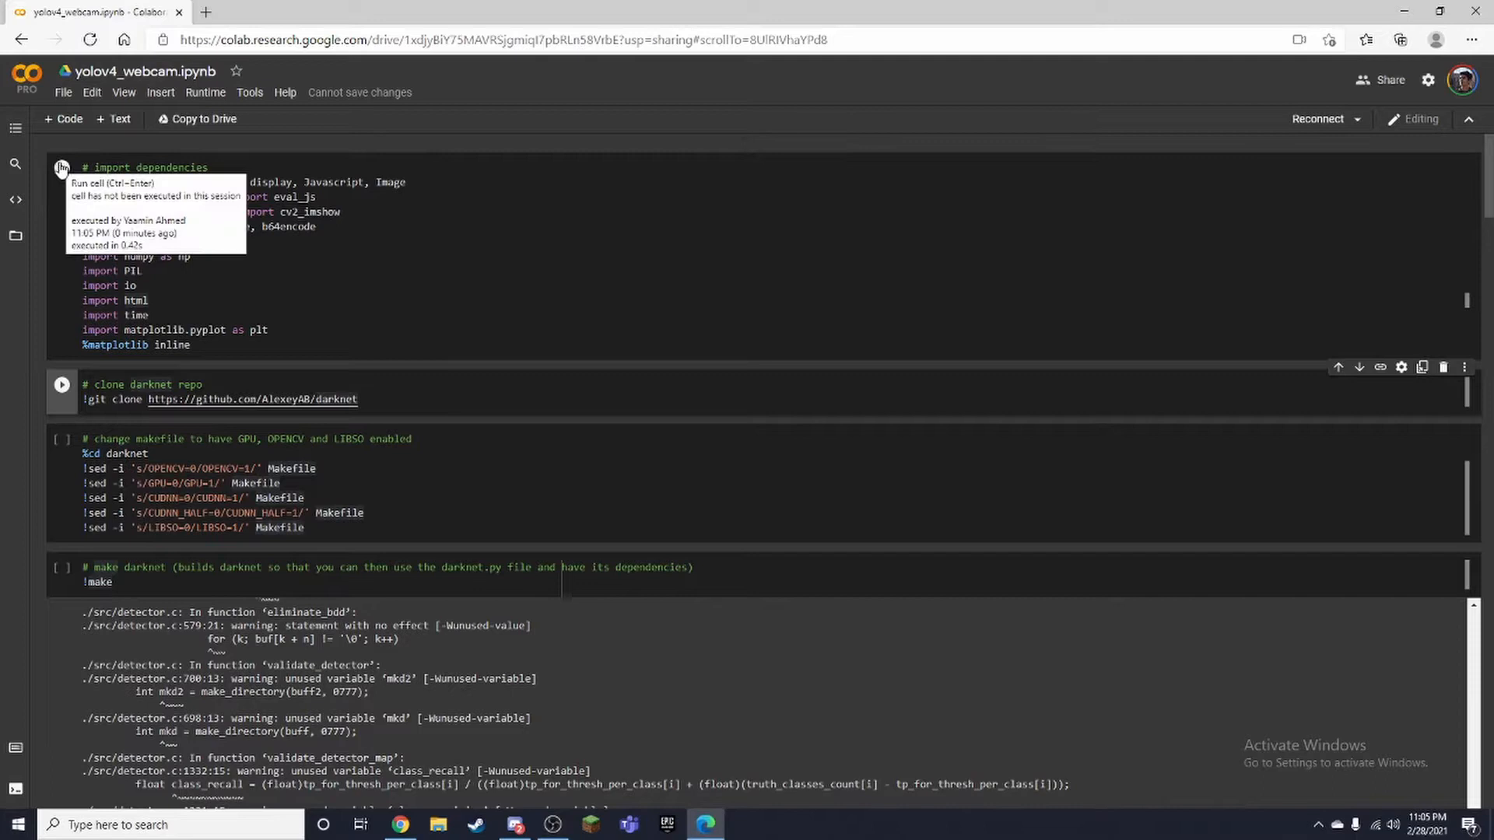
Connect the runtime, run the imports cell, then clone the darknet repository again
left_click(63, 168)
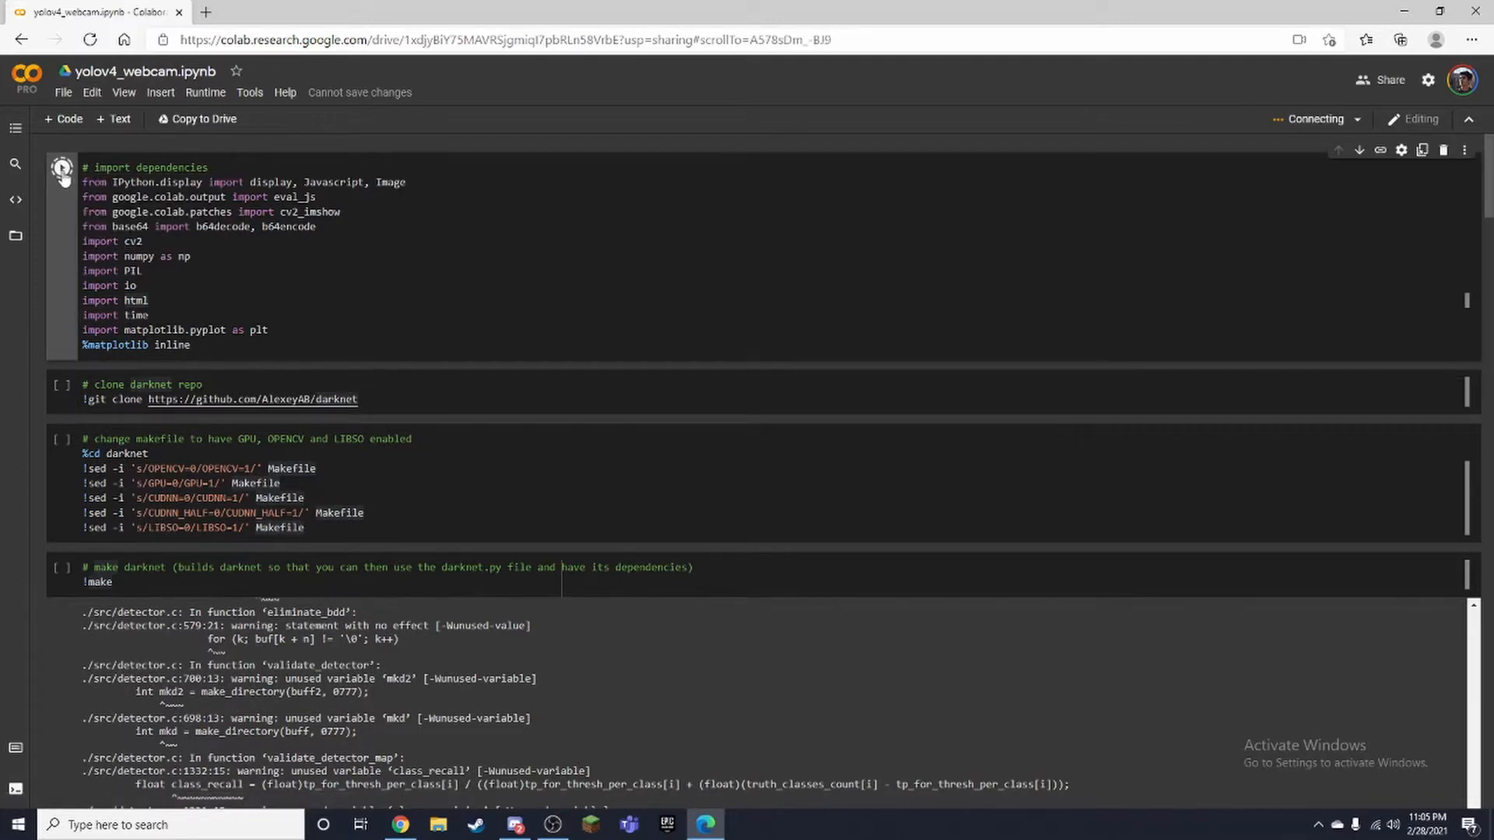
left_click(61, 168)
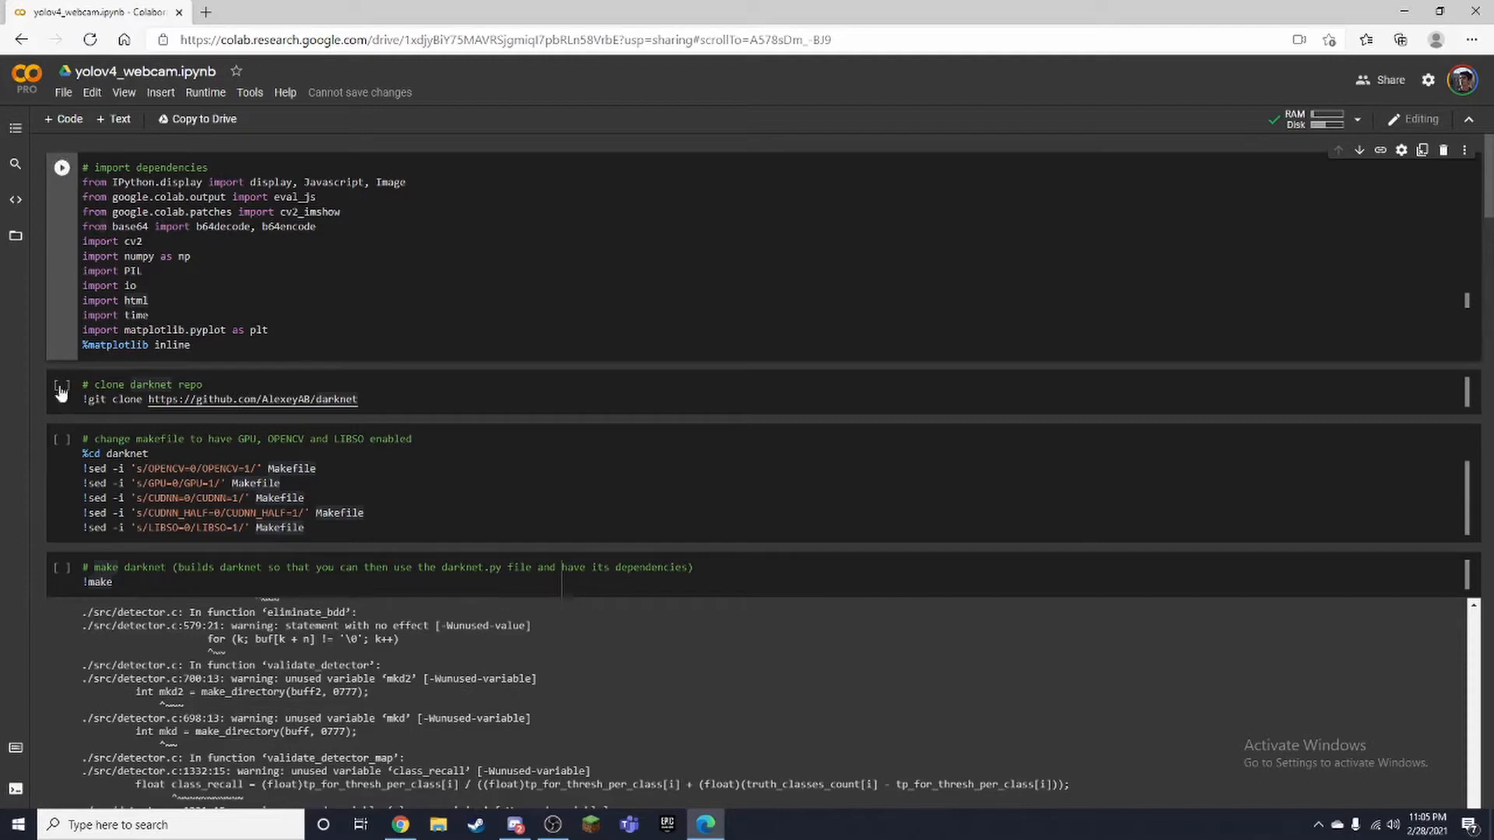
mouse_move(61, 384)
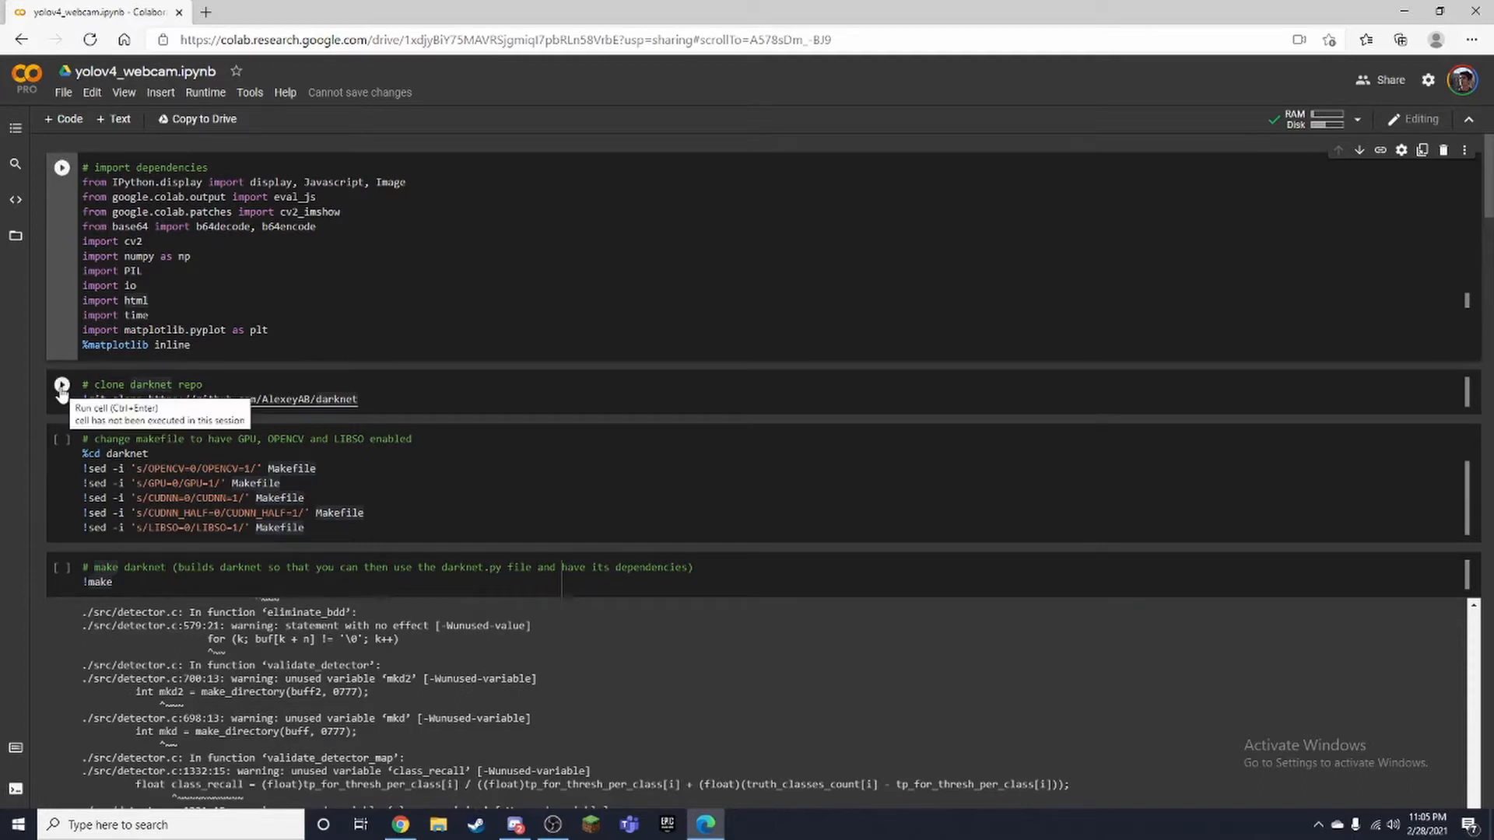
left_click(61, 385)
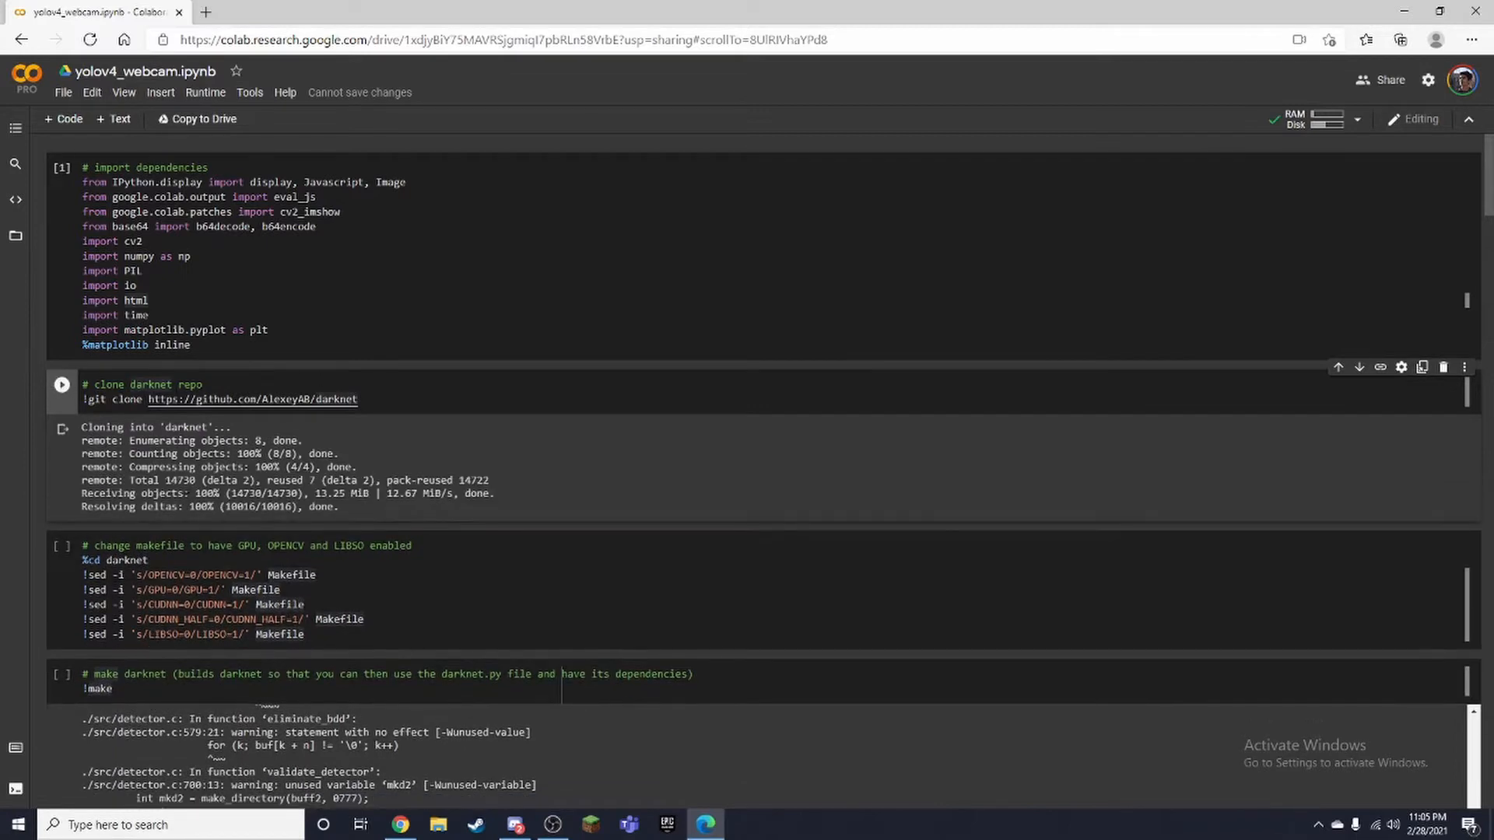
Run the Makefile edit cell for GPU, OpenCV, CUDNN and LIBSO, then follow the !make build output
scroll("down", 3)
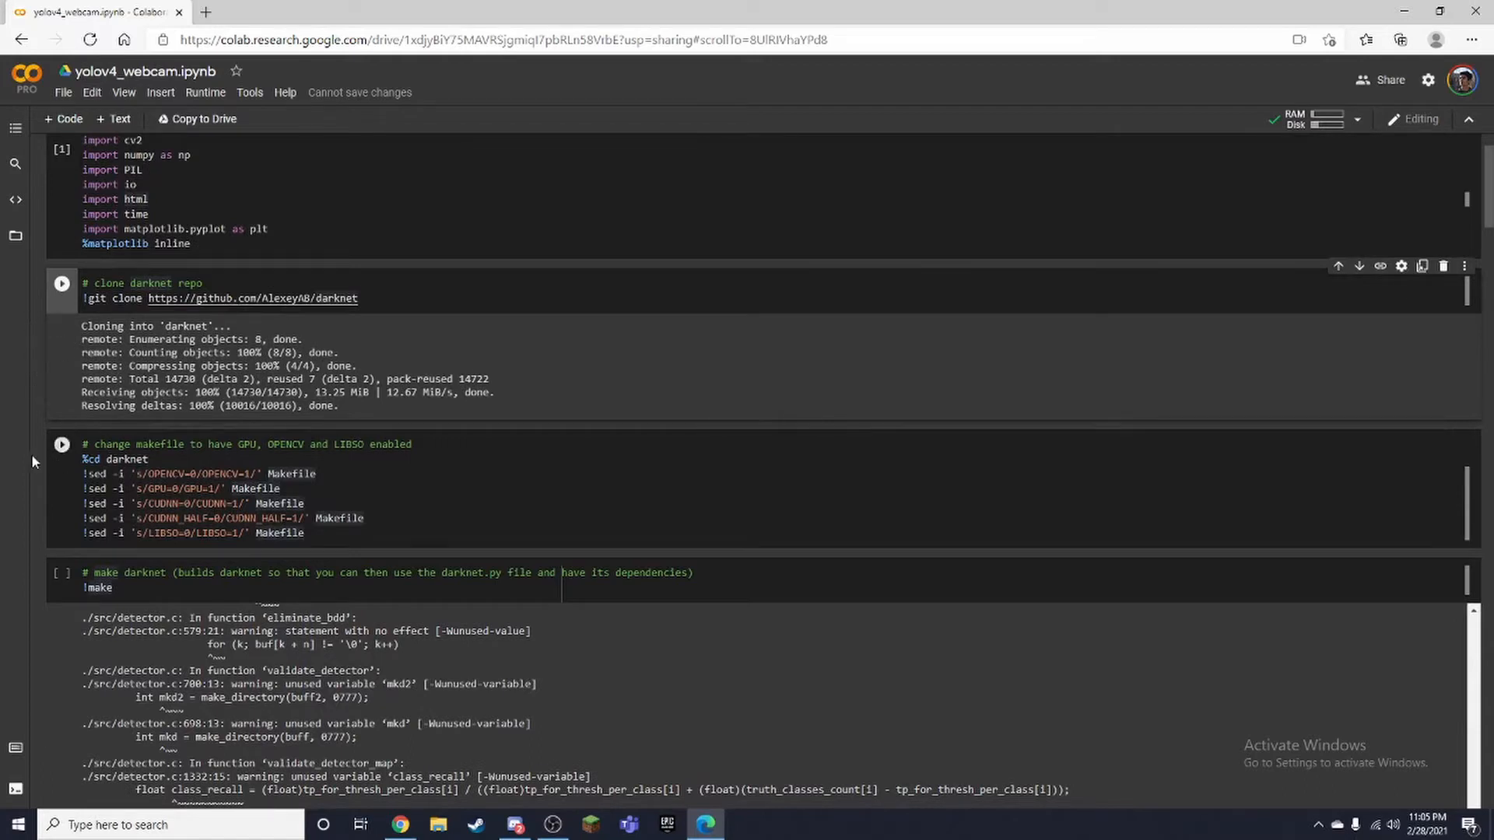
mouse_move(60, 445)
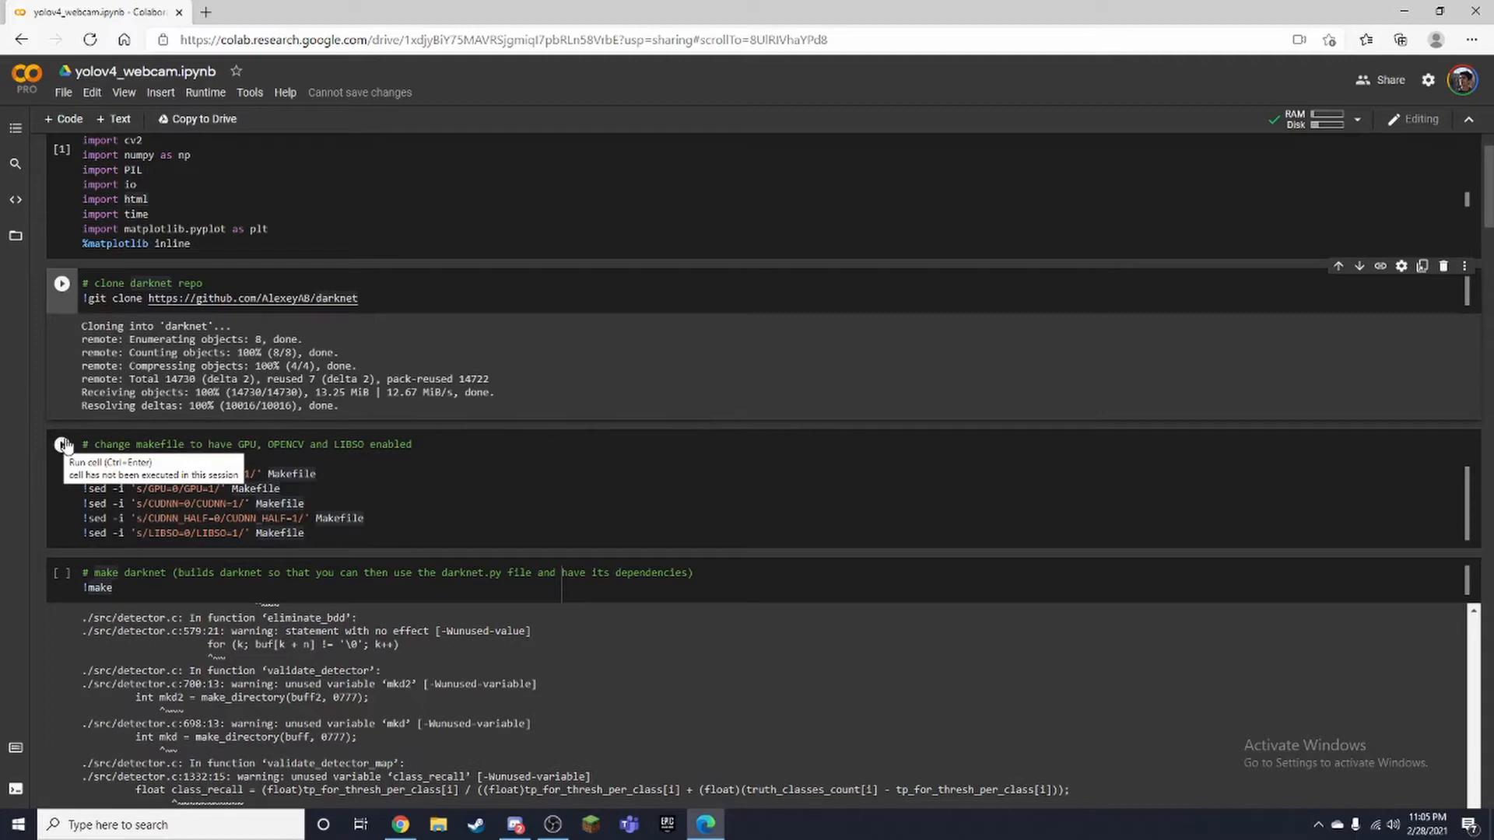
left_click(61, 444)
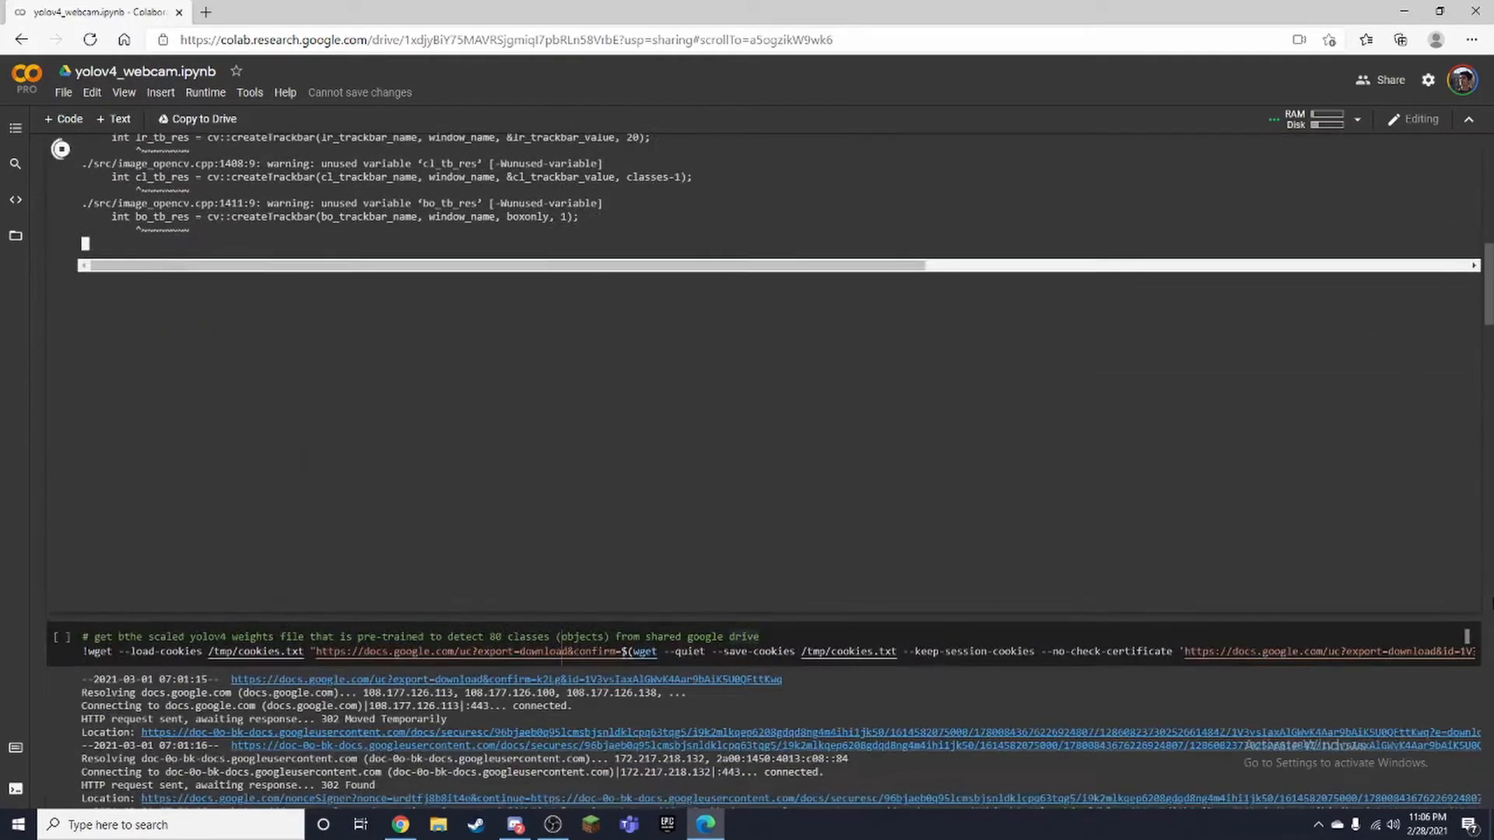
scroll("down", 3)
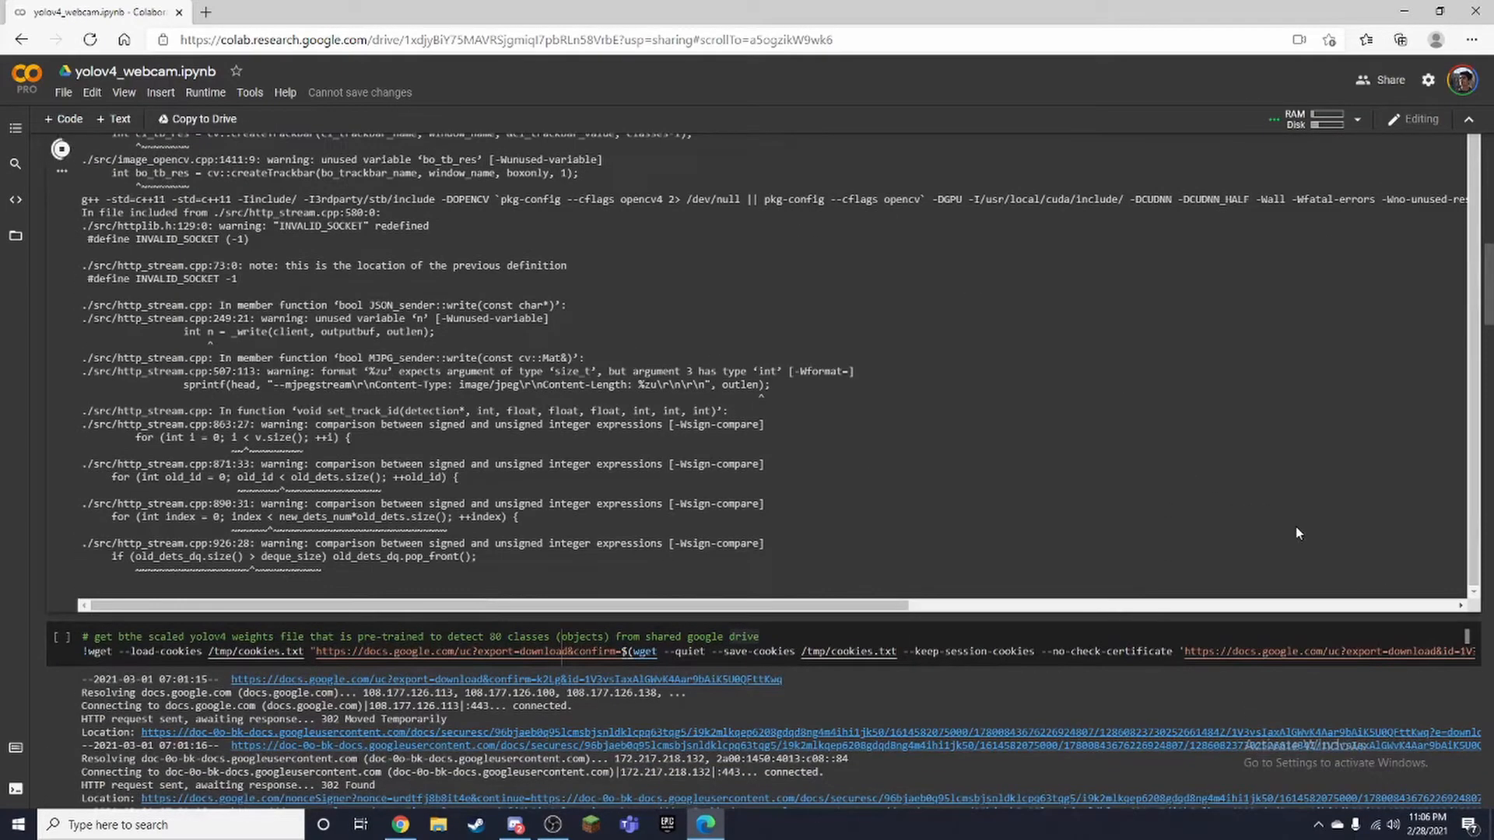
scroll("down", 3)
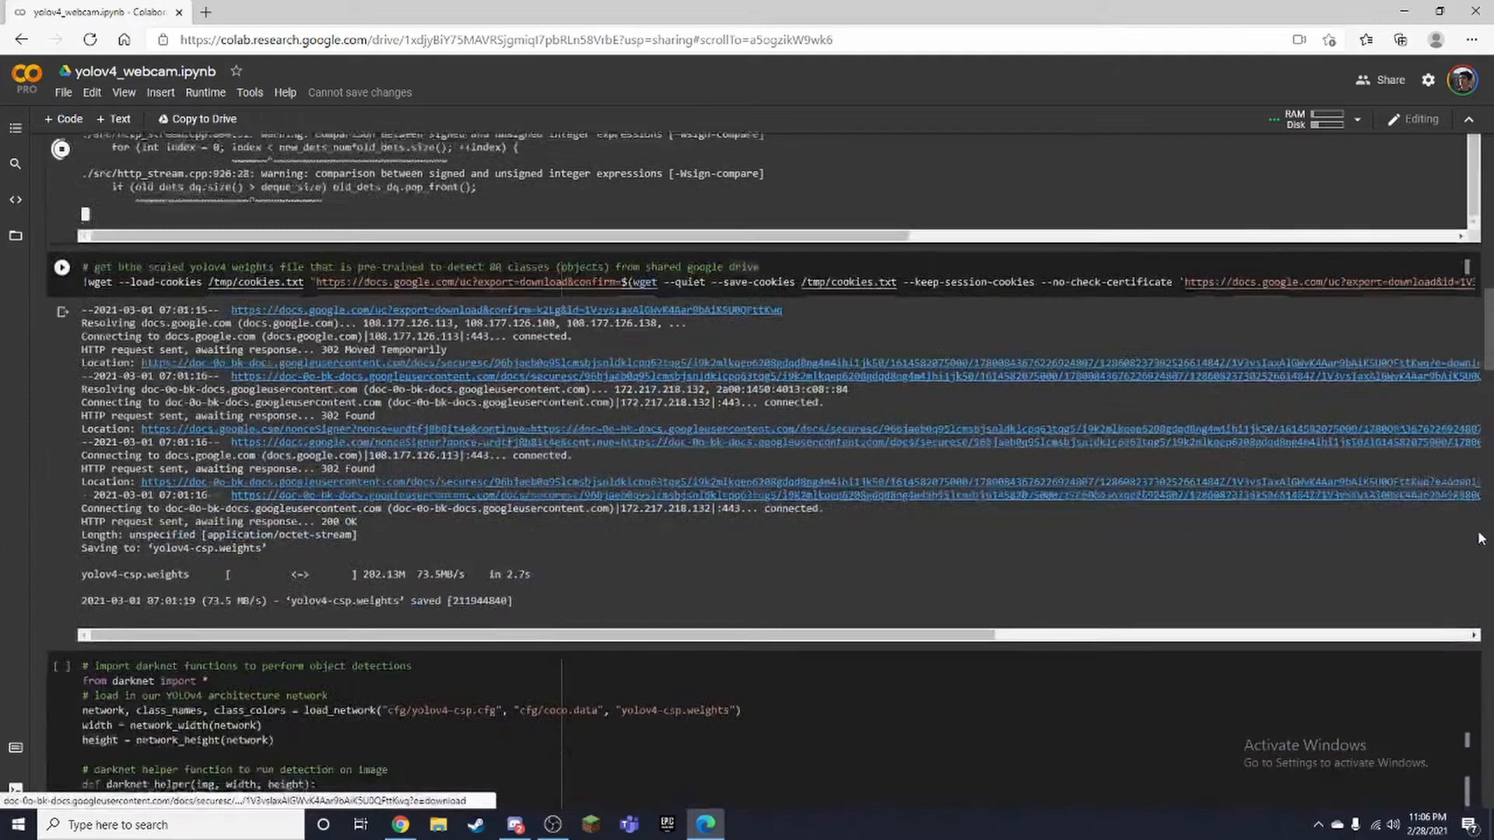
scroll("down", 3)
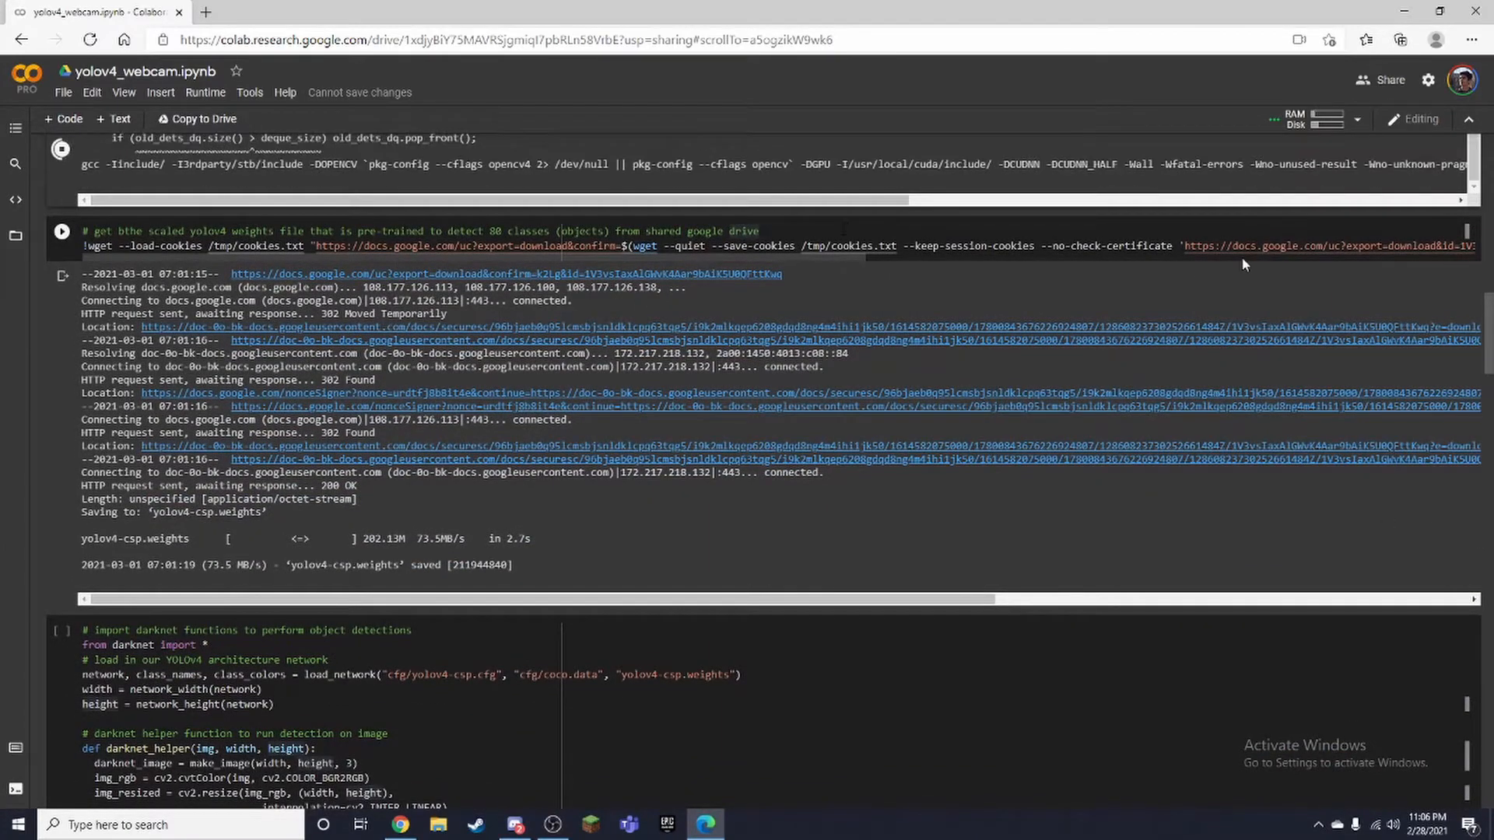
scroll("down", 3)
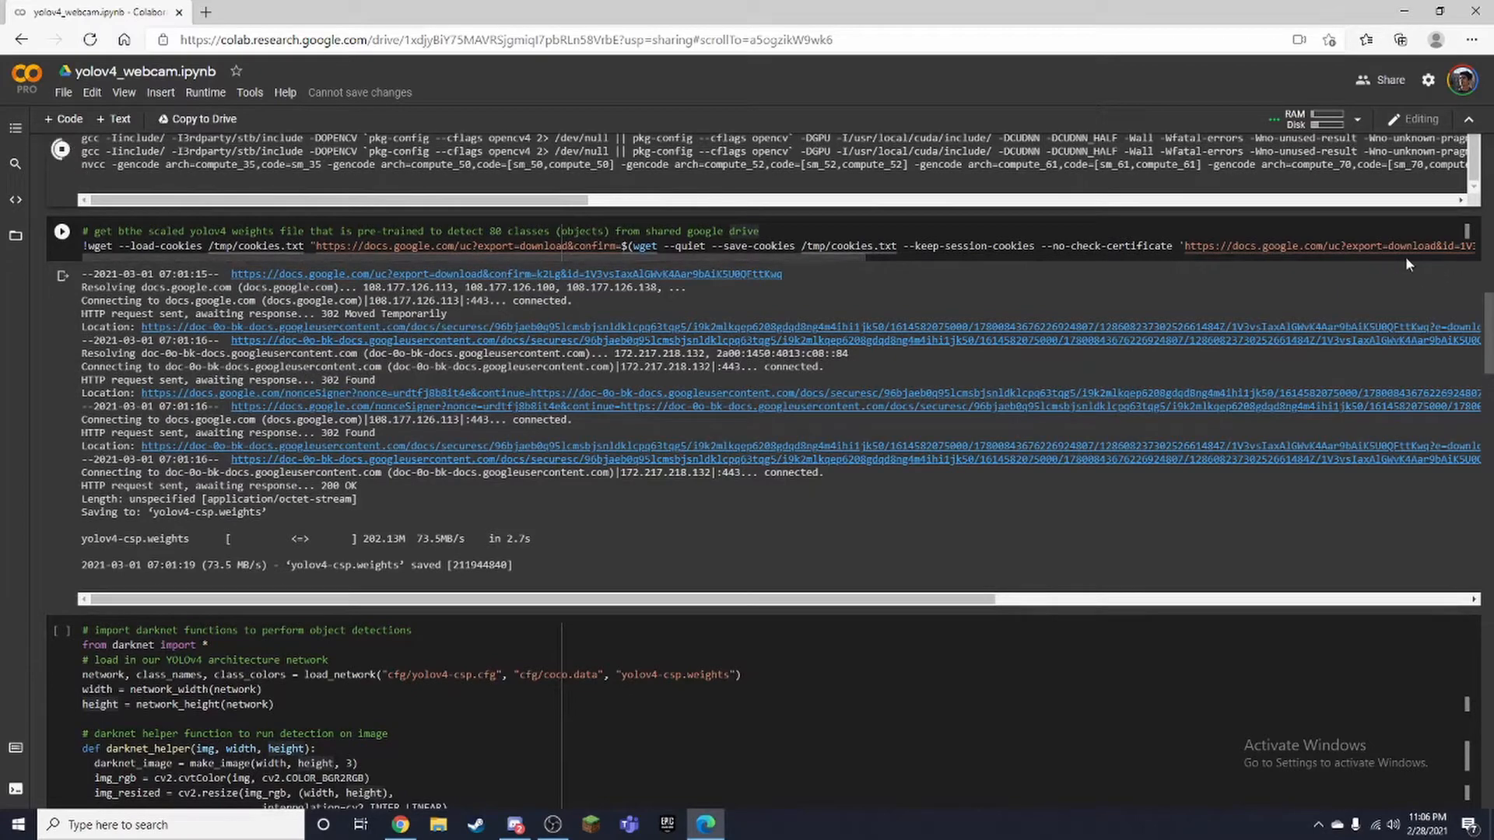
scroll("down", 3)
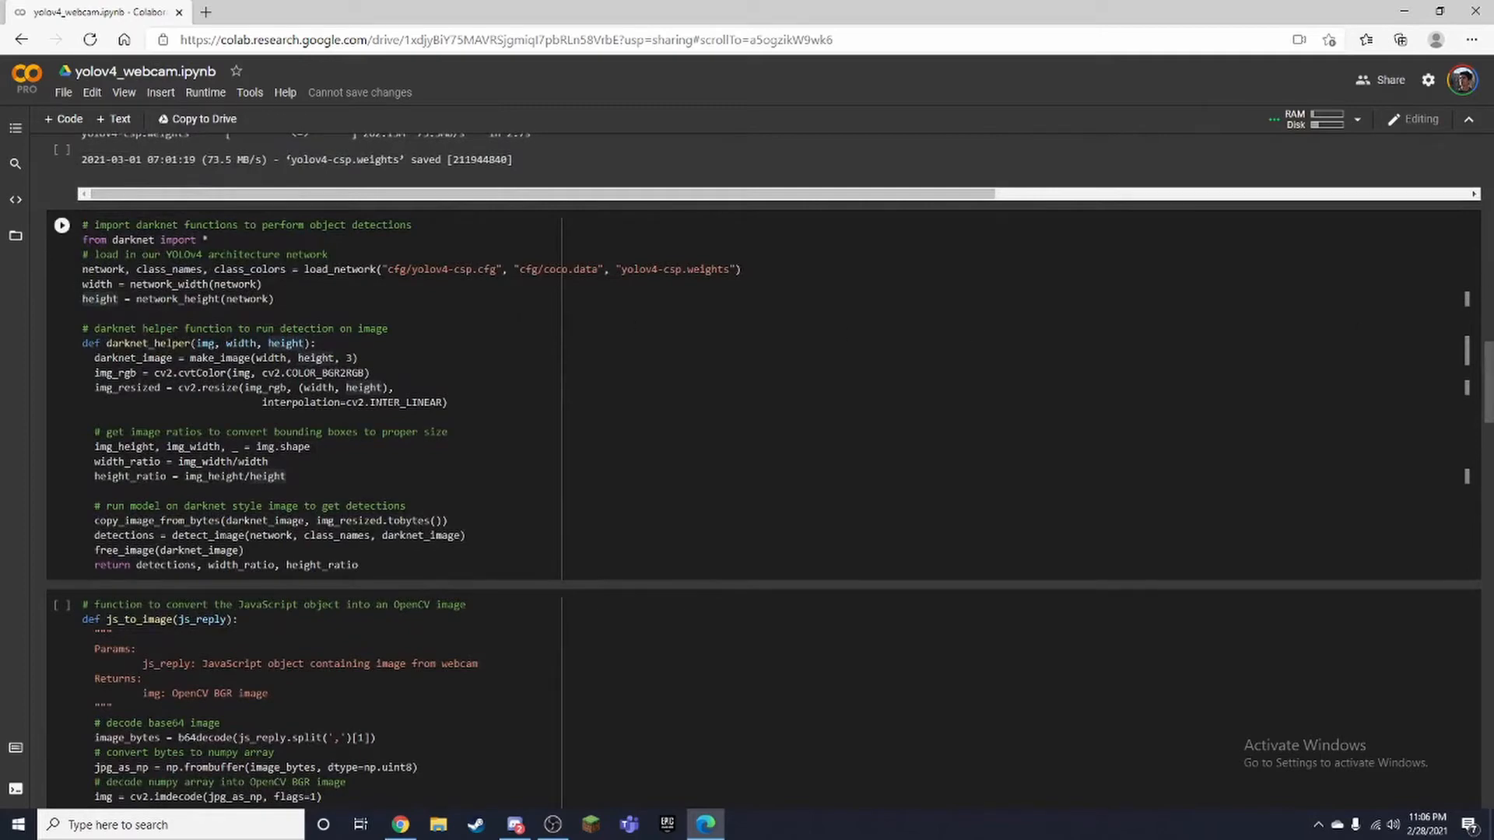
scroll("down", 3)
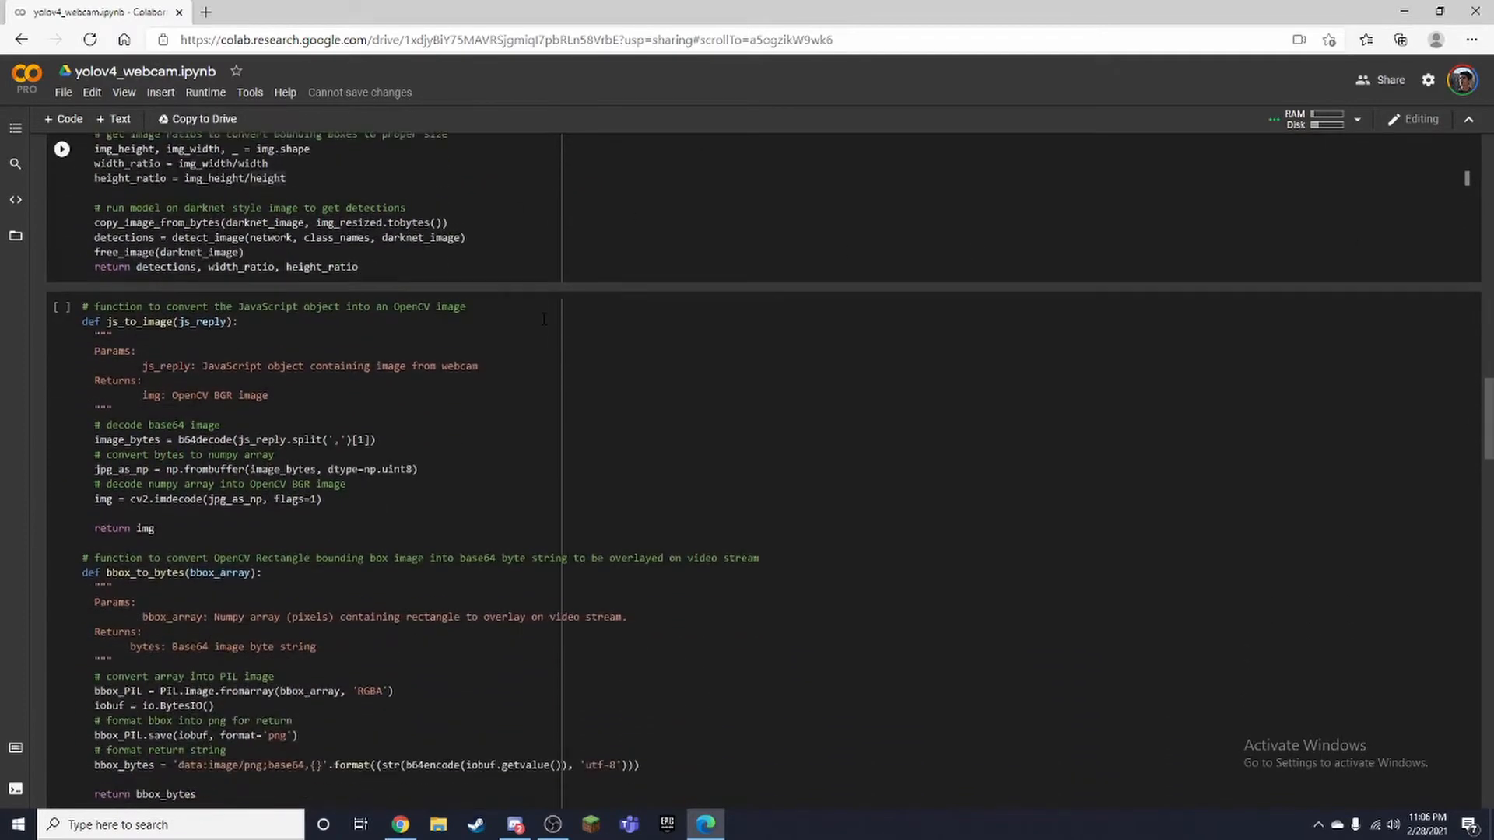
scroll("down", 3)
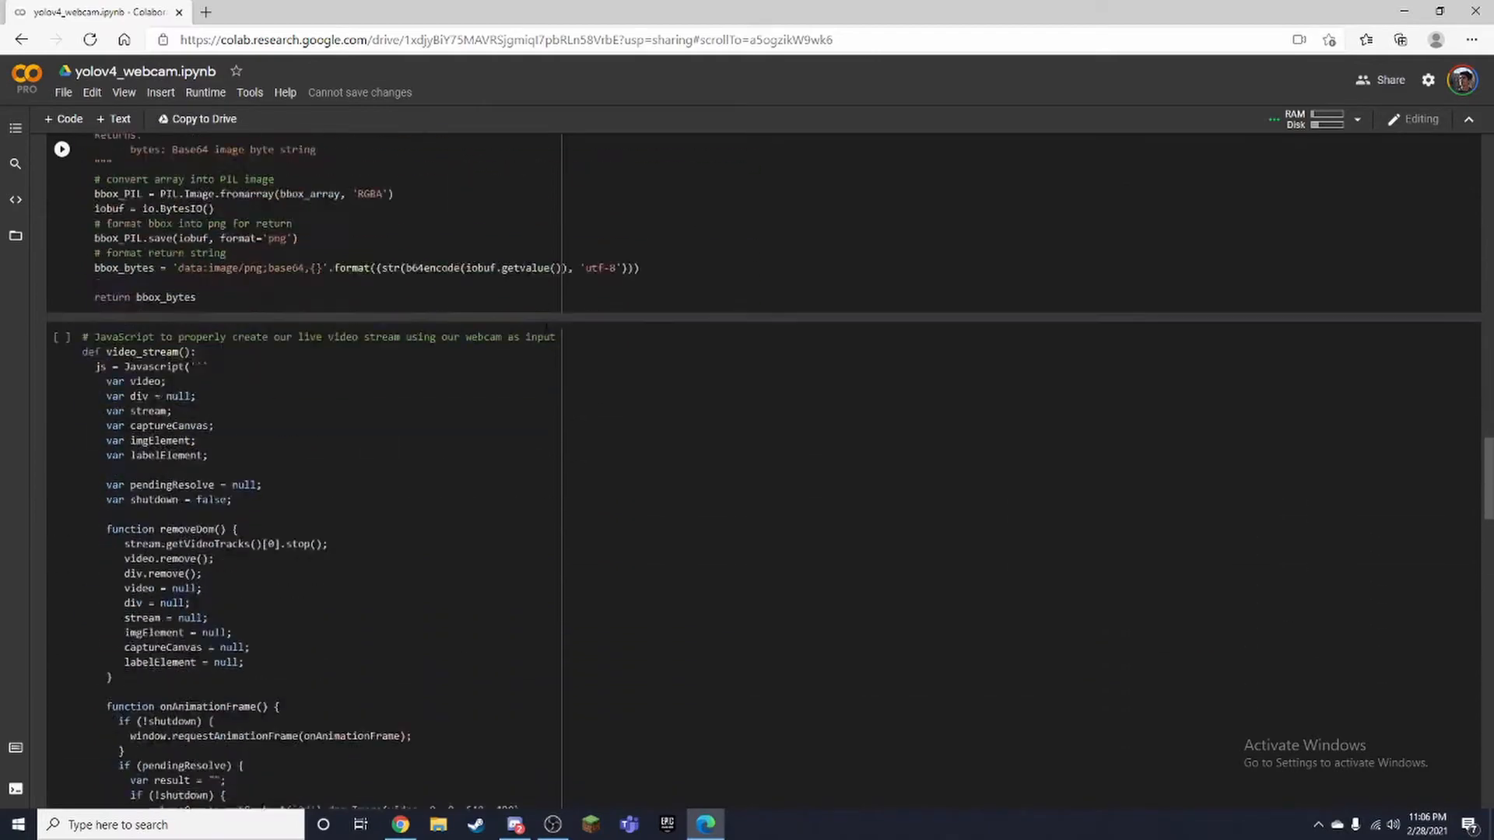
scroll("up", 3)
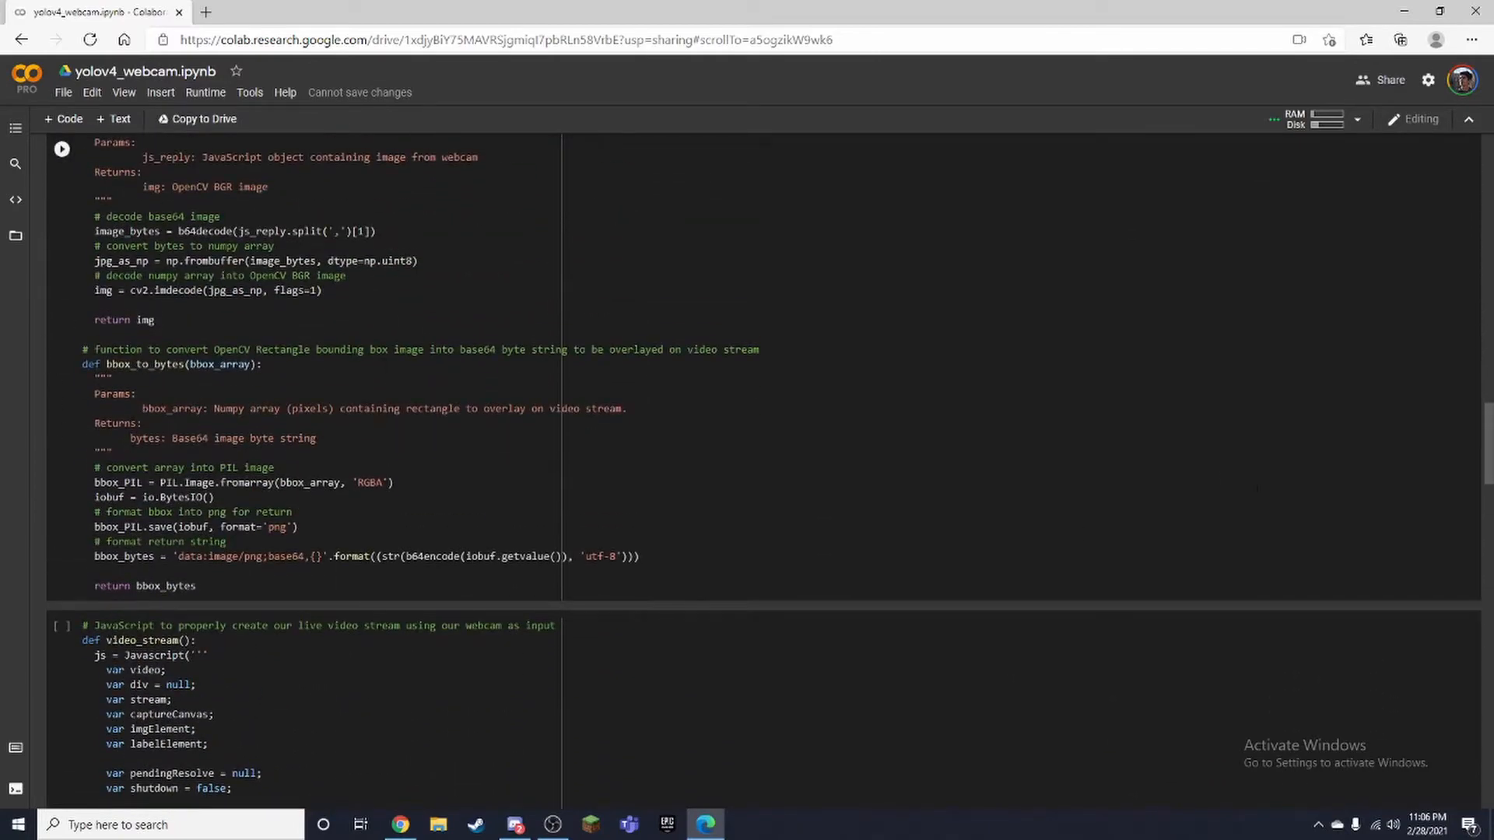
scroll("down", 3)
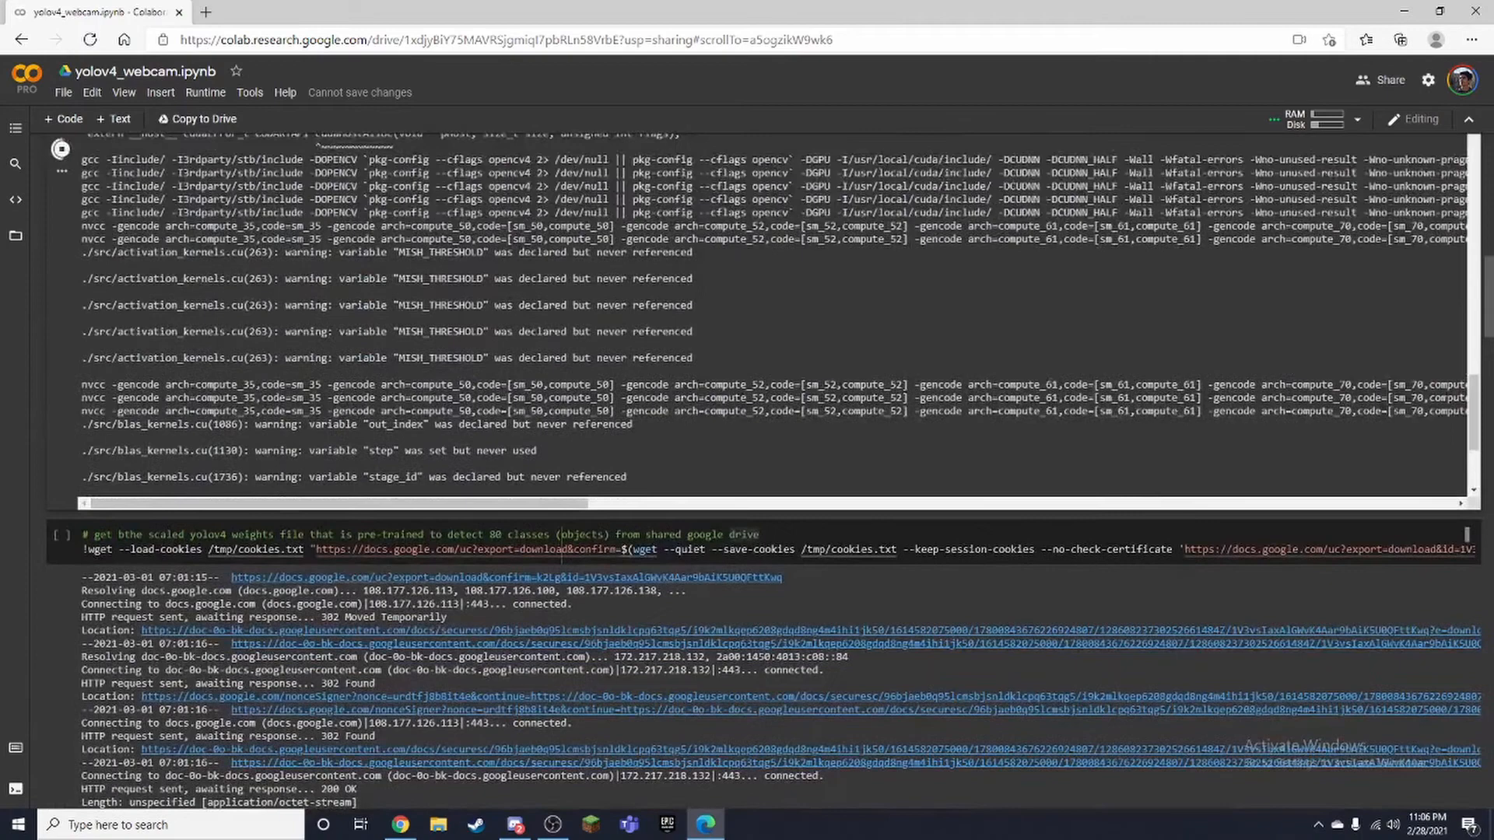
scroll("down", 3)
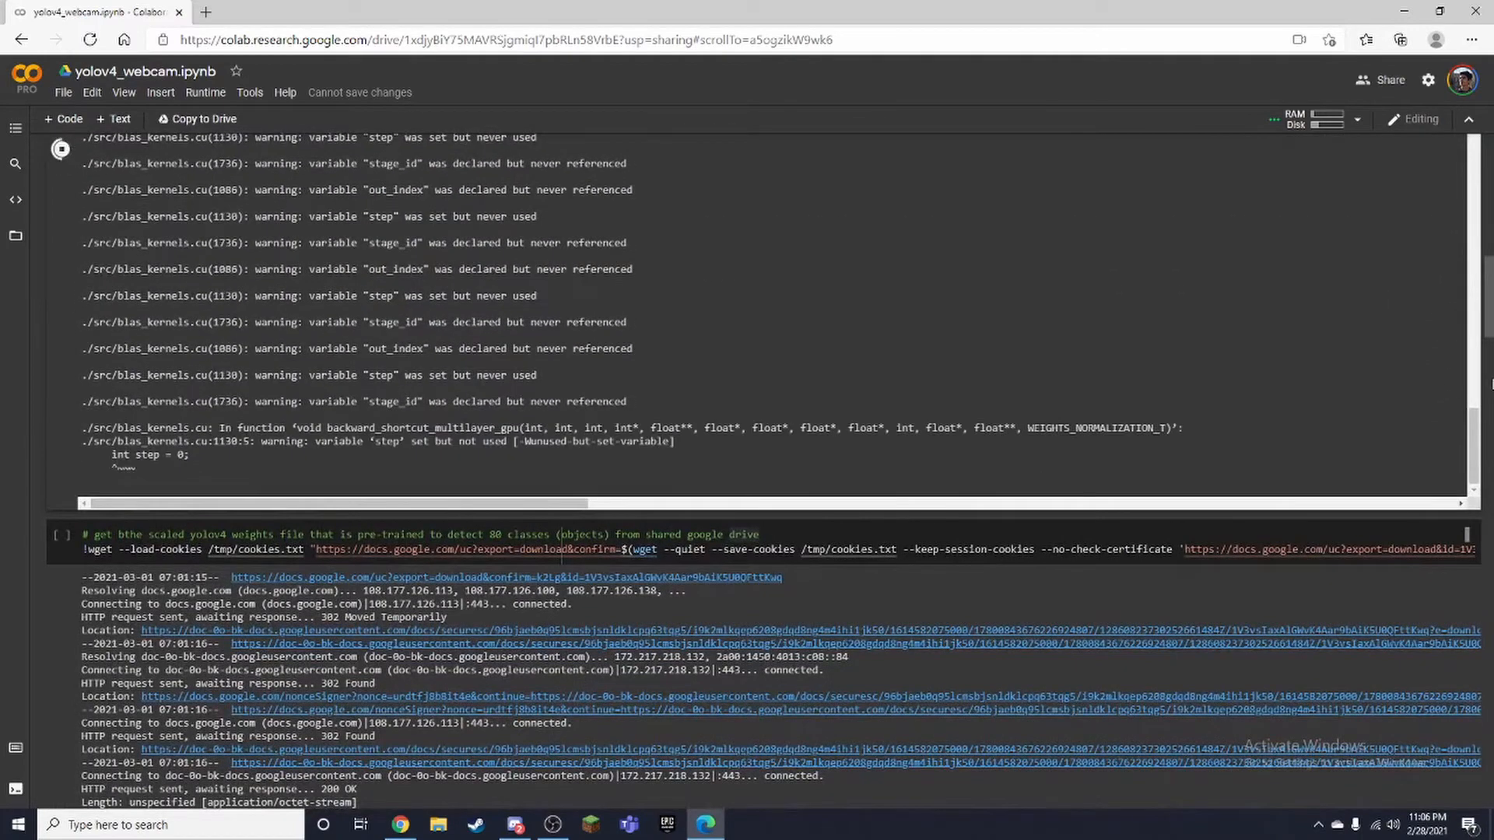
scroll("down", 3)
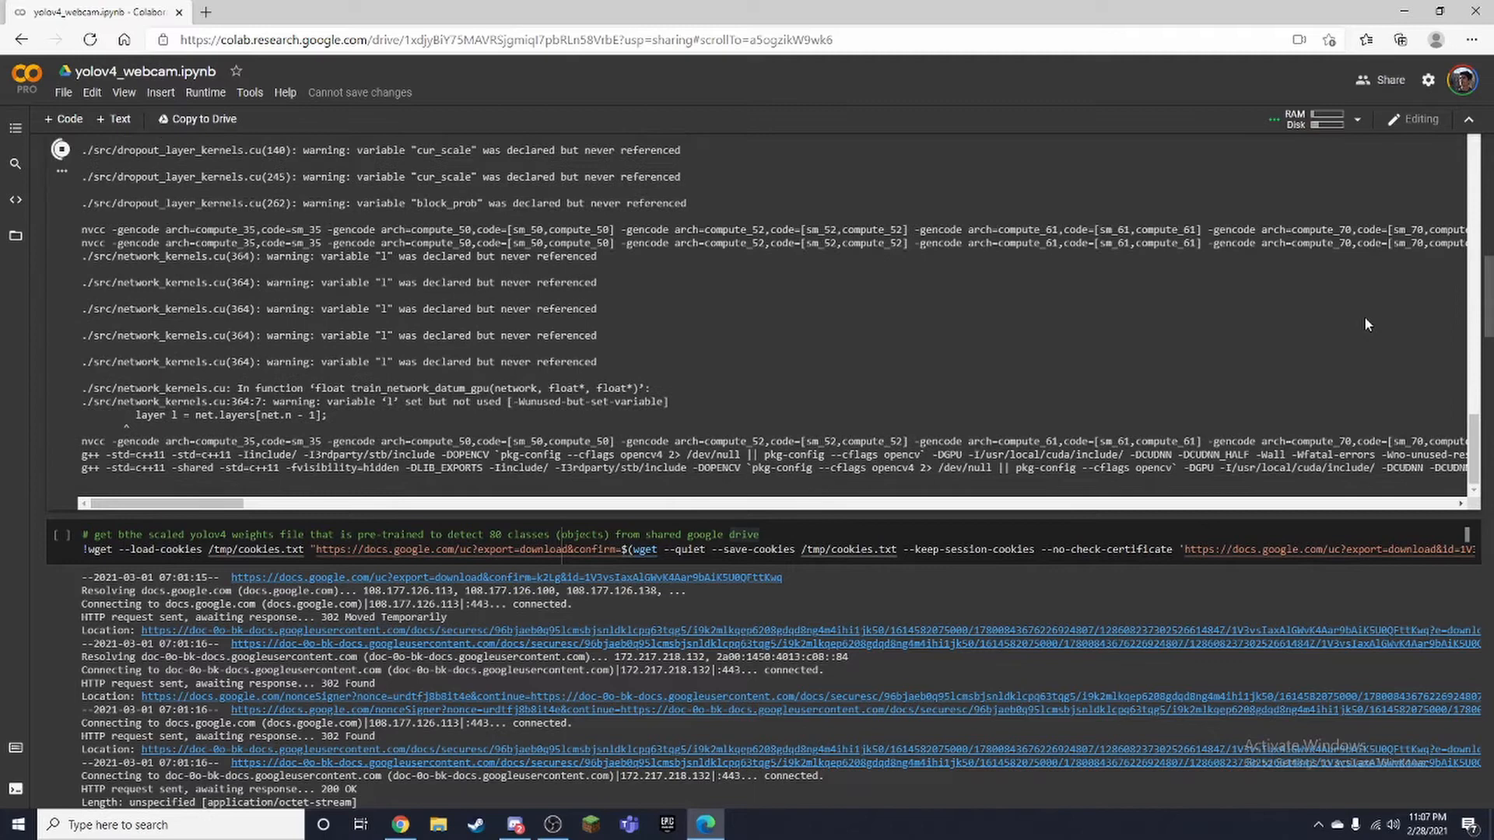
Scroll to the darknet import and load_network cell as yolov4-csp.weights finishes downloading
scroll("down", 3)
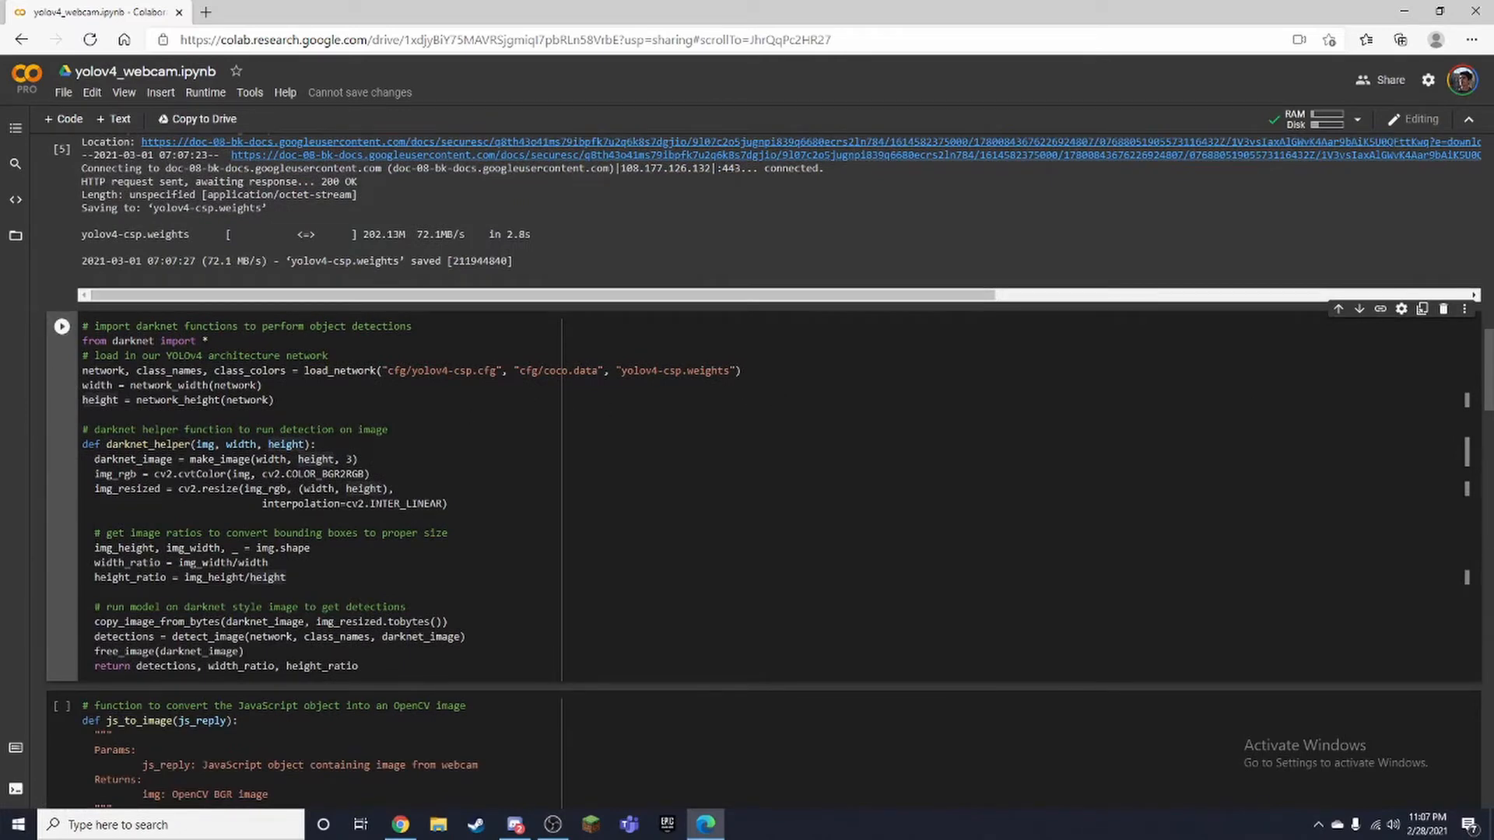
Scroll through the darknet helper, image conversion and webcam JavaScript cells as they execute
scroll("down", 3)
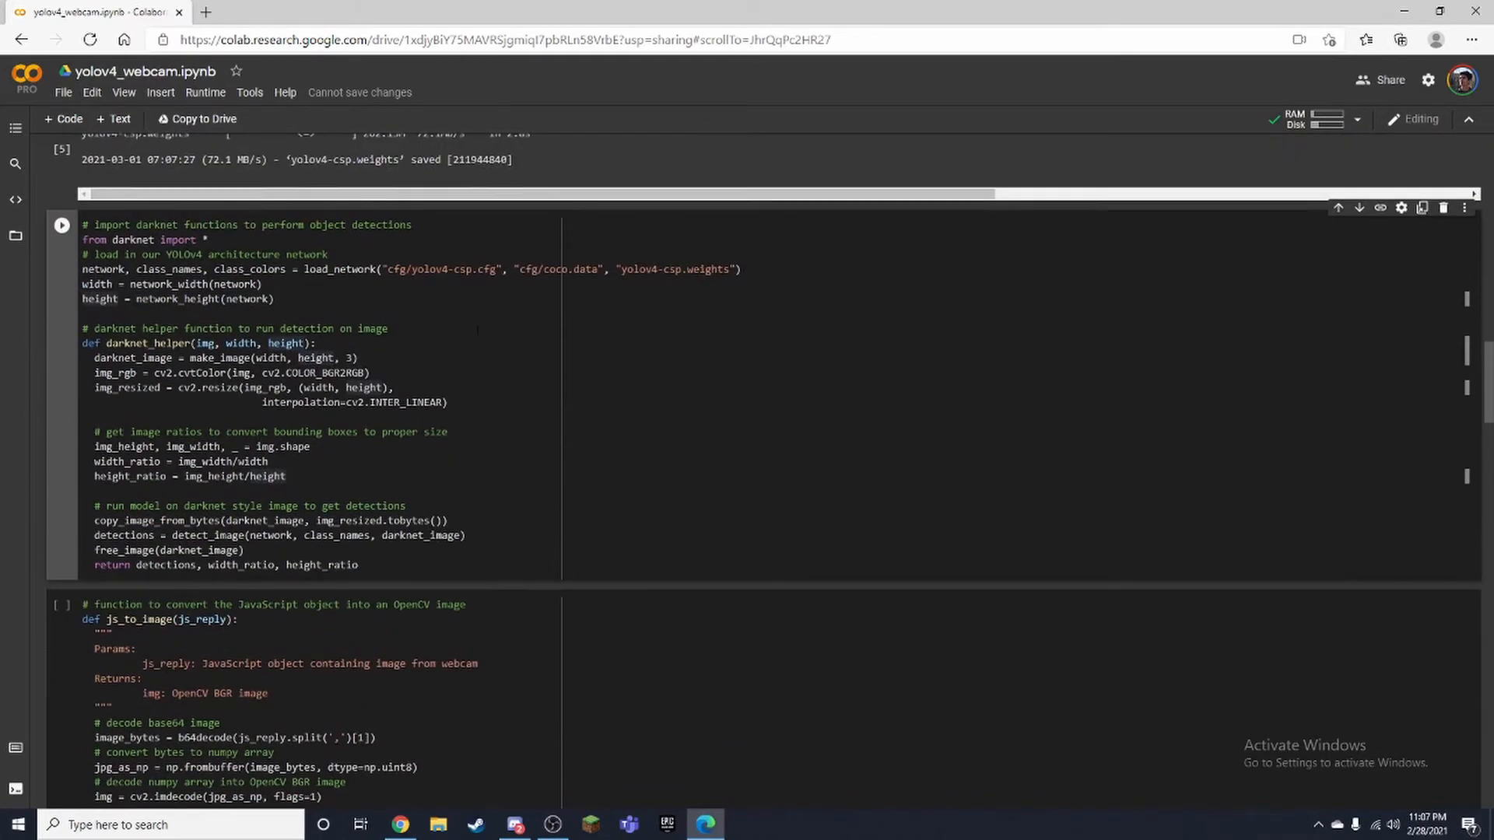
scroll("down", 3)
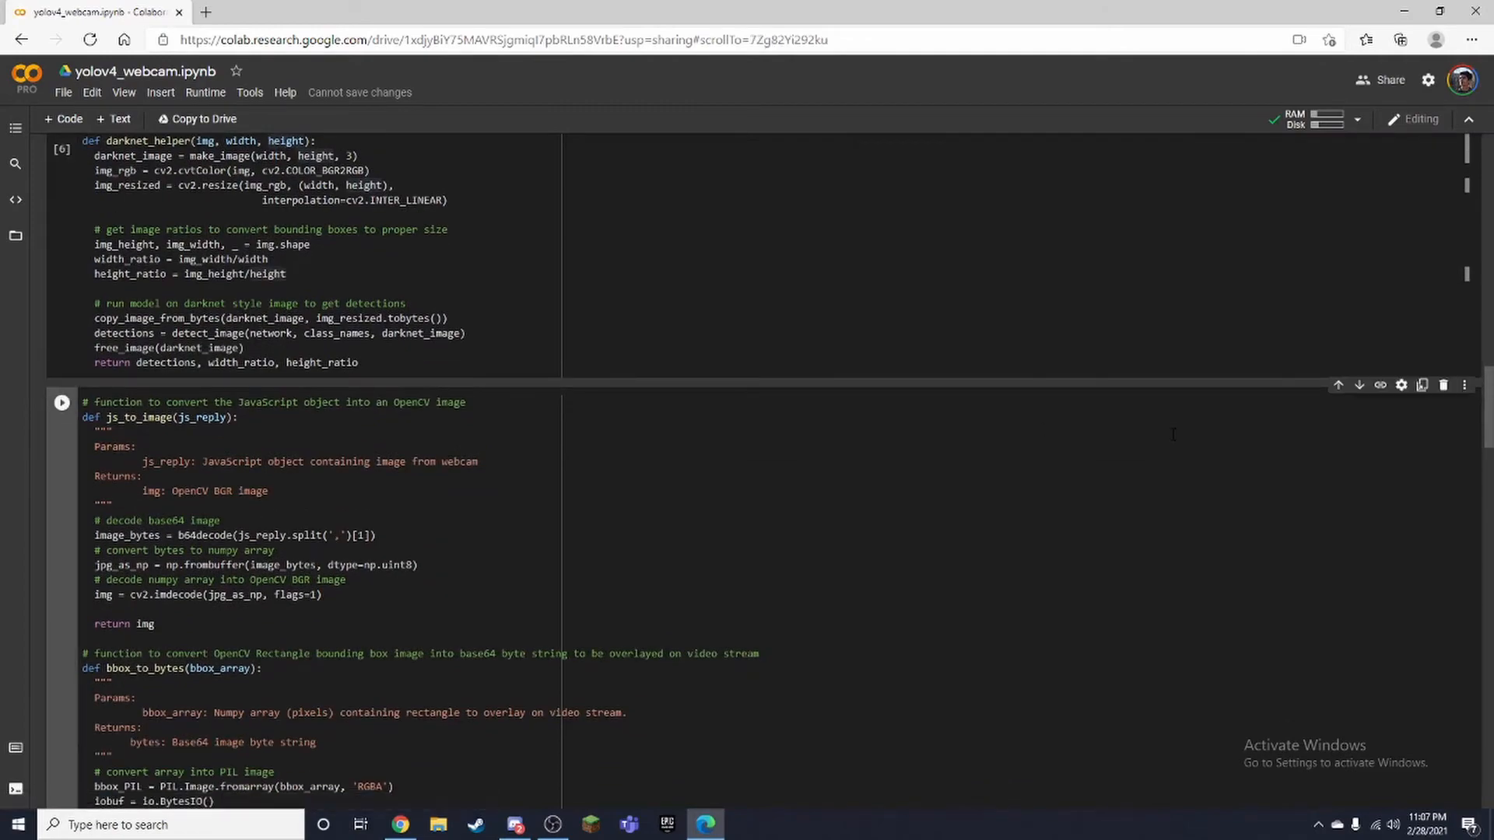
scroll("down", 3)
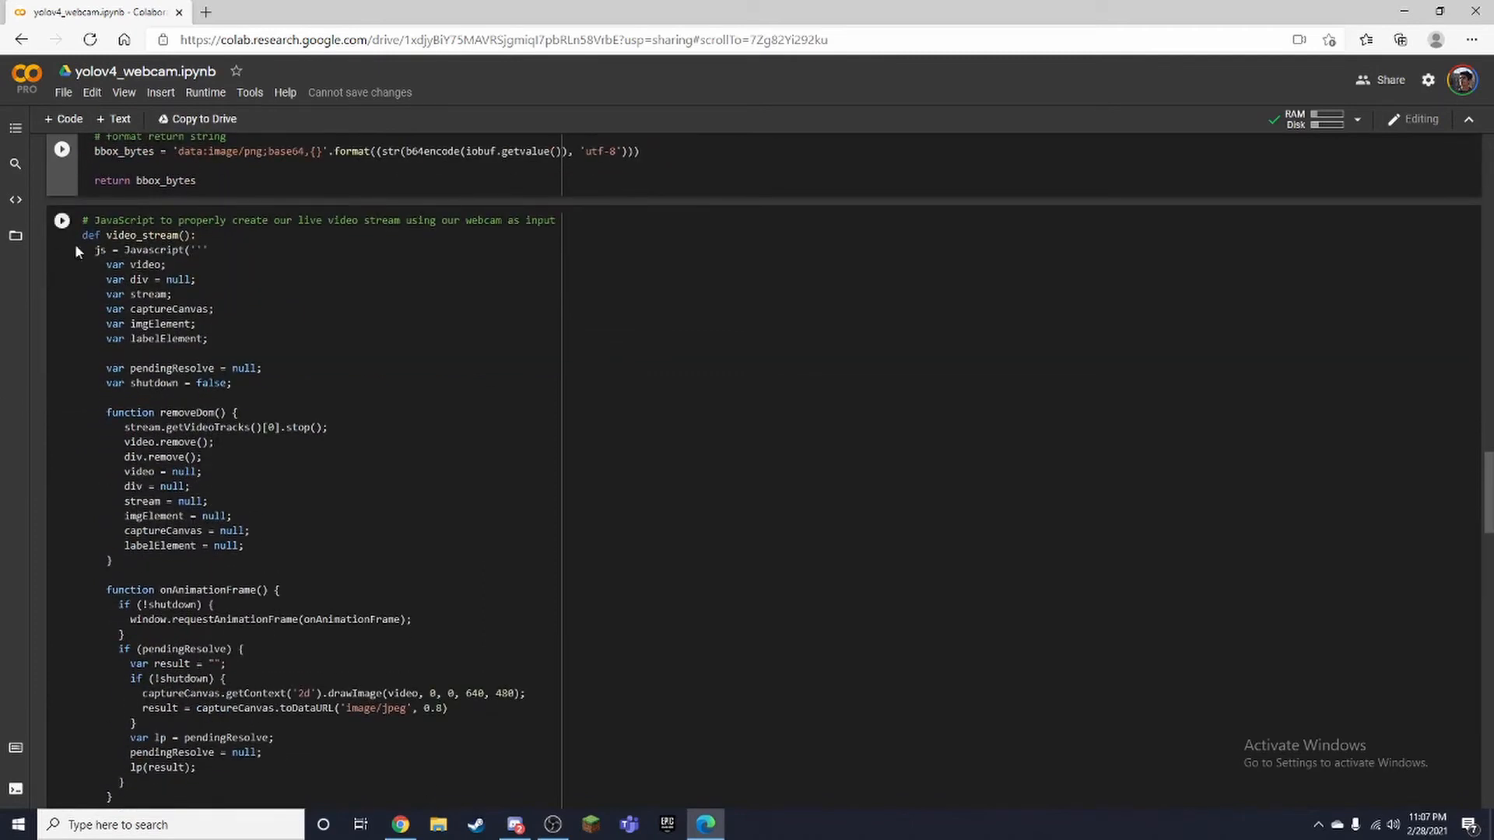
mouse_move(188, 203)
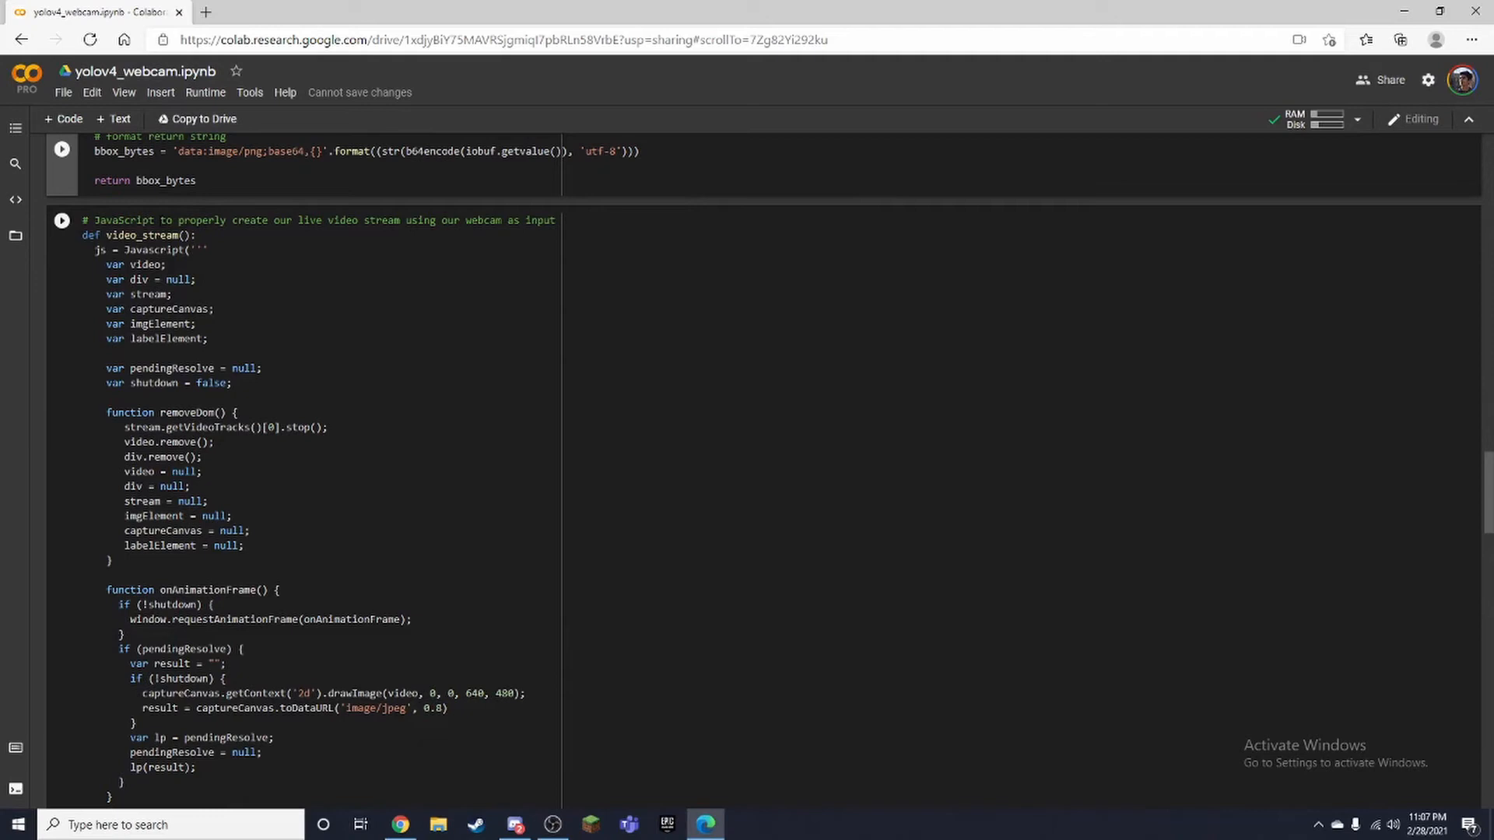
mouse_move(152, 212)
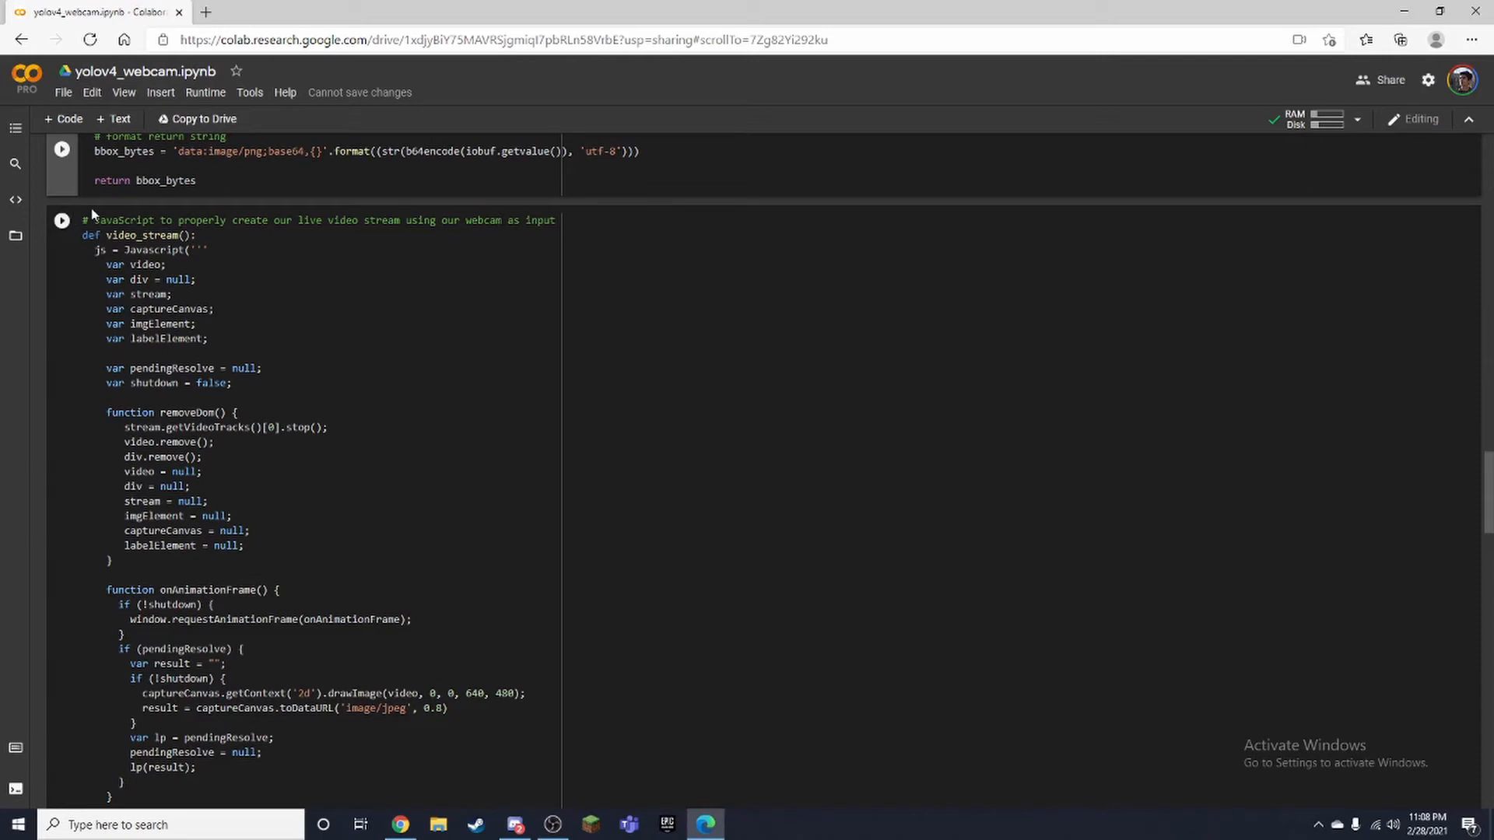
mouse_move(61, 220)
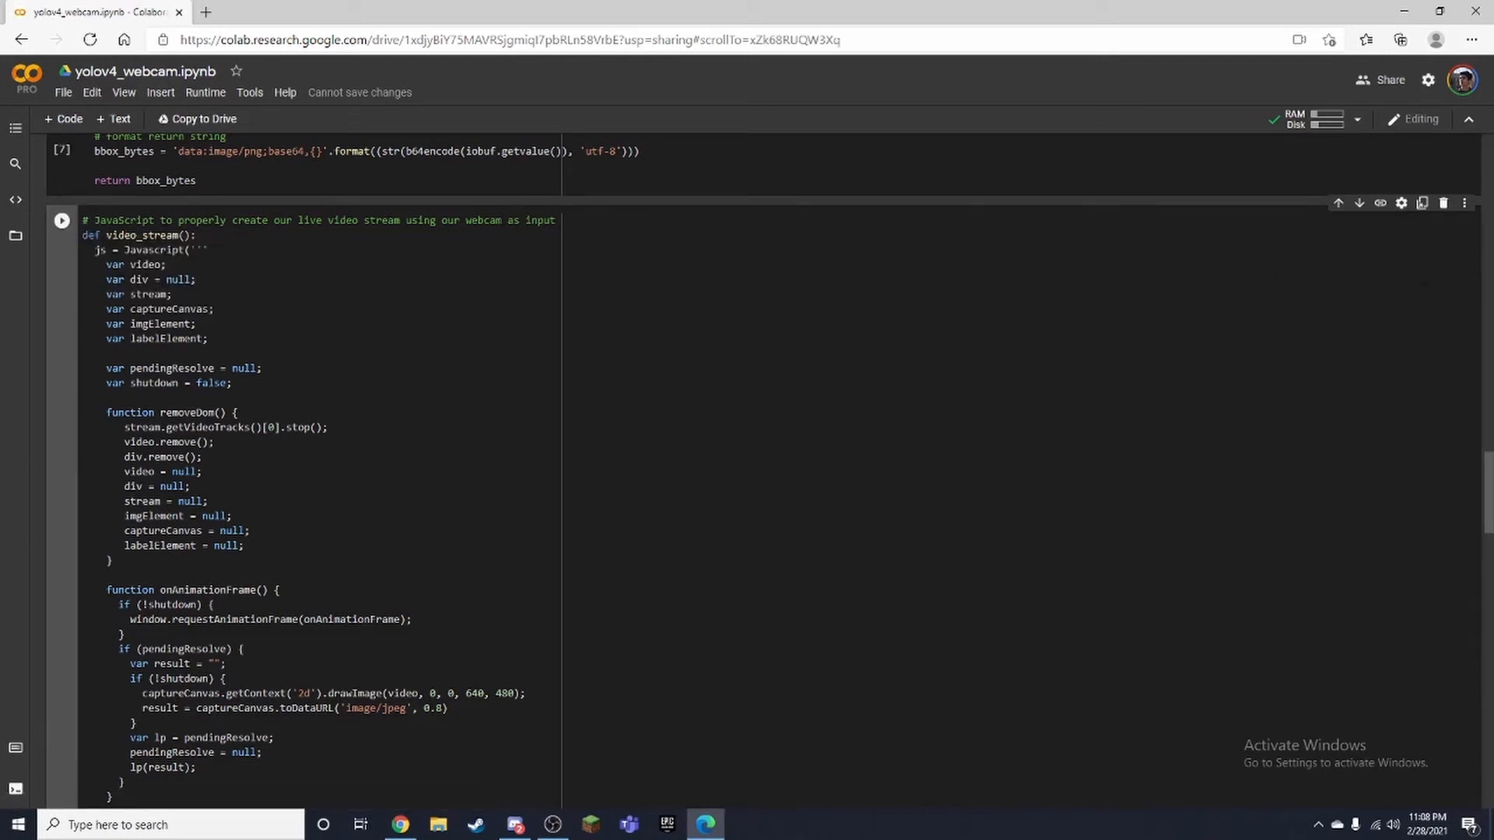
scroll("down", 3)
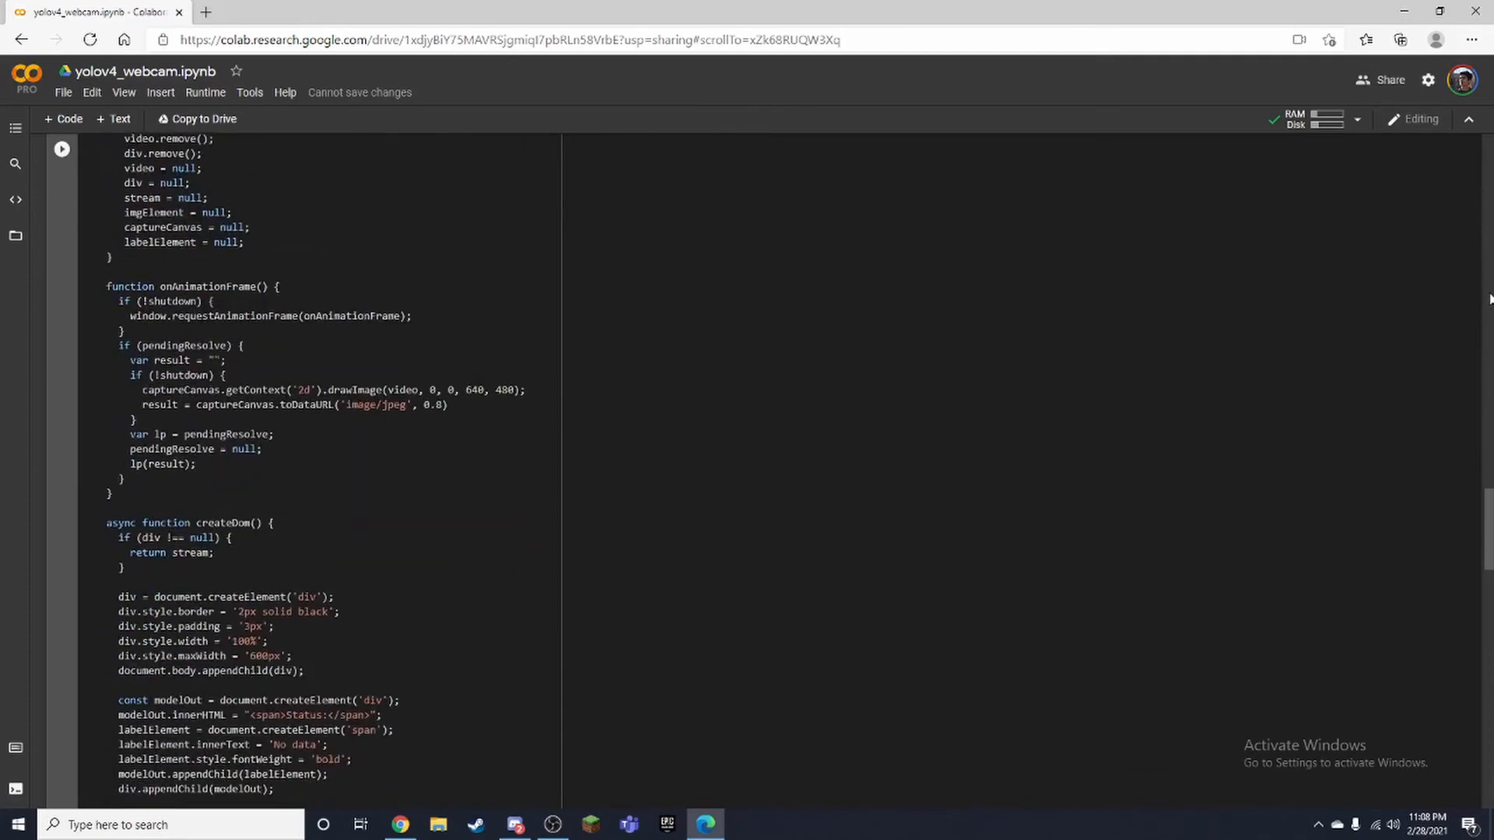
scroll("down", 3)
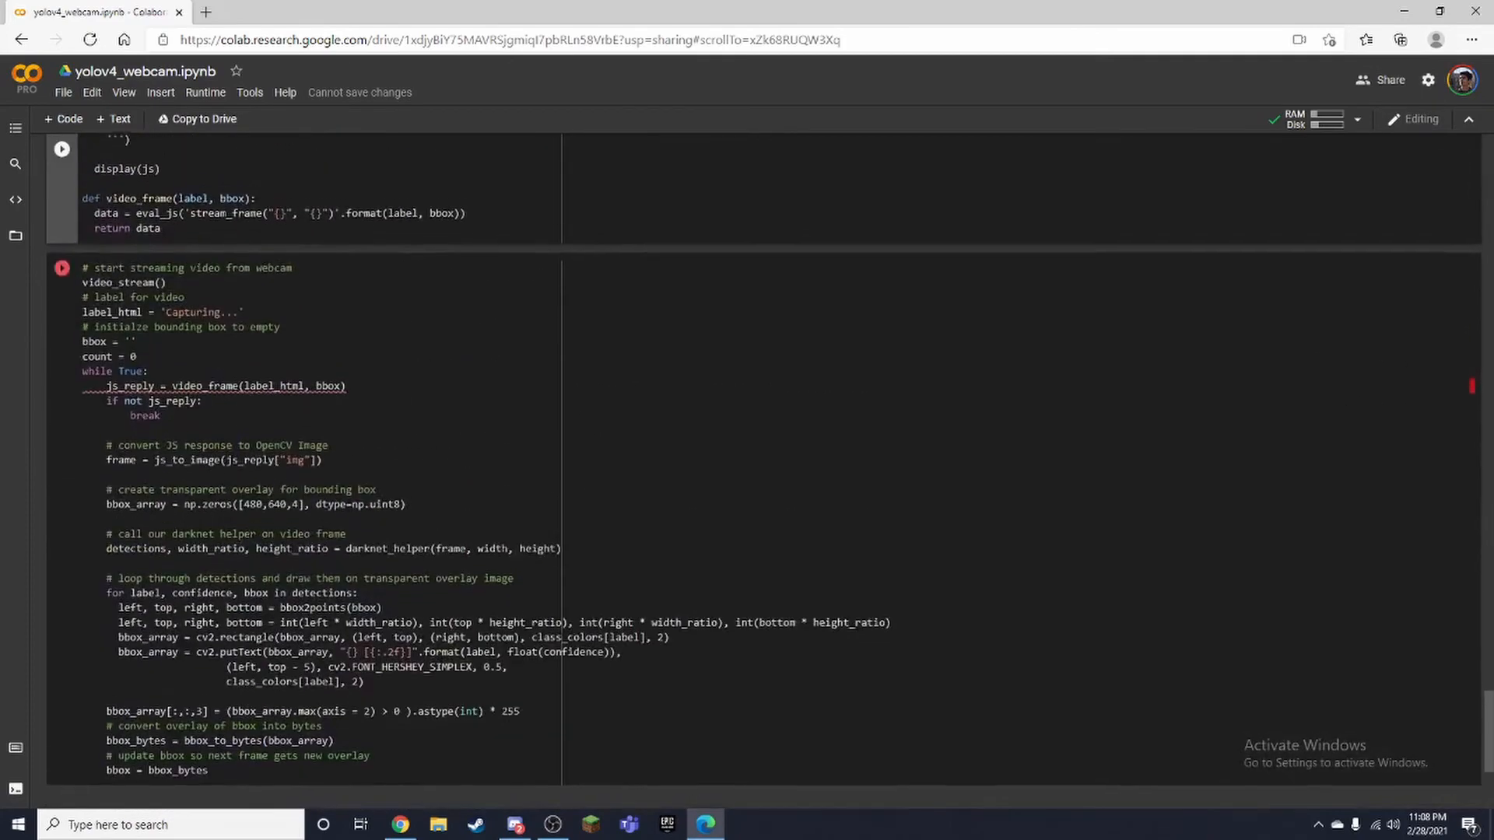
Run the webcam streaming cell, view the live feed labeled person, then restart the loop cell
left_click(60, 271)
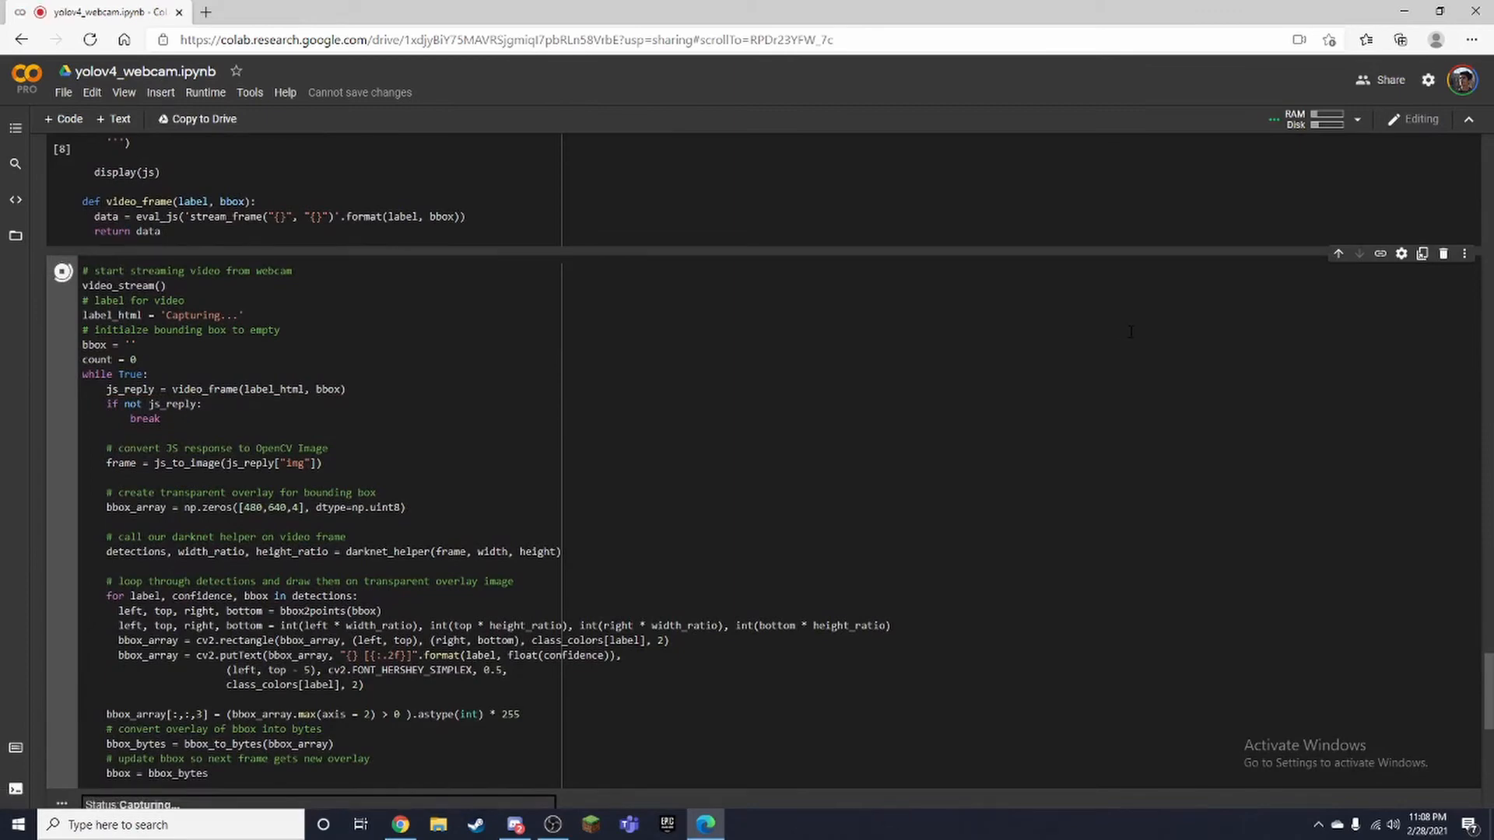
scroll("down", 3)
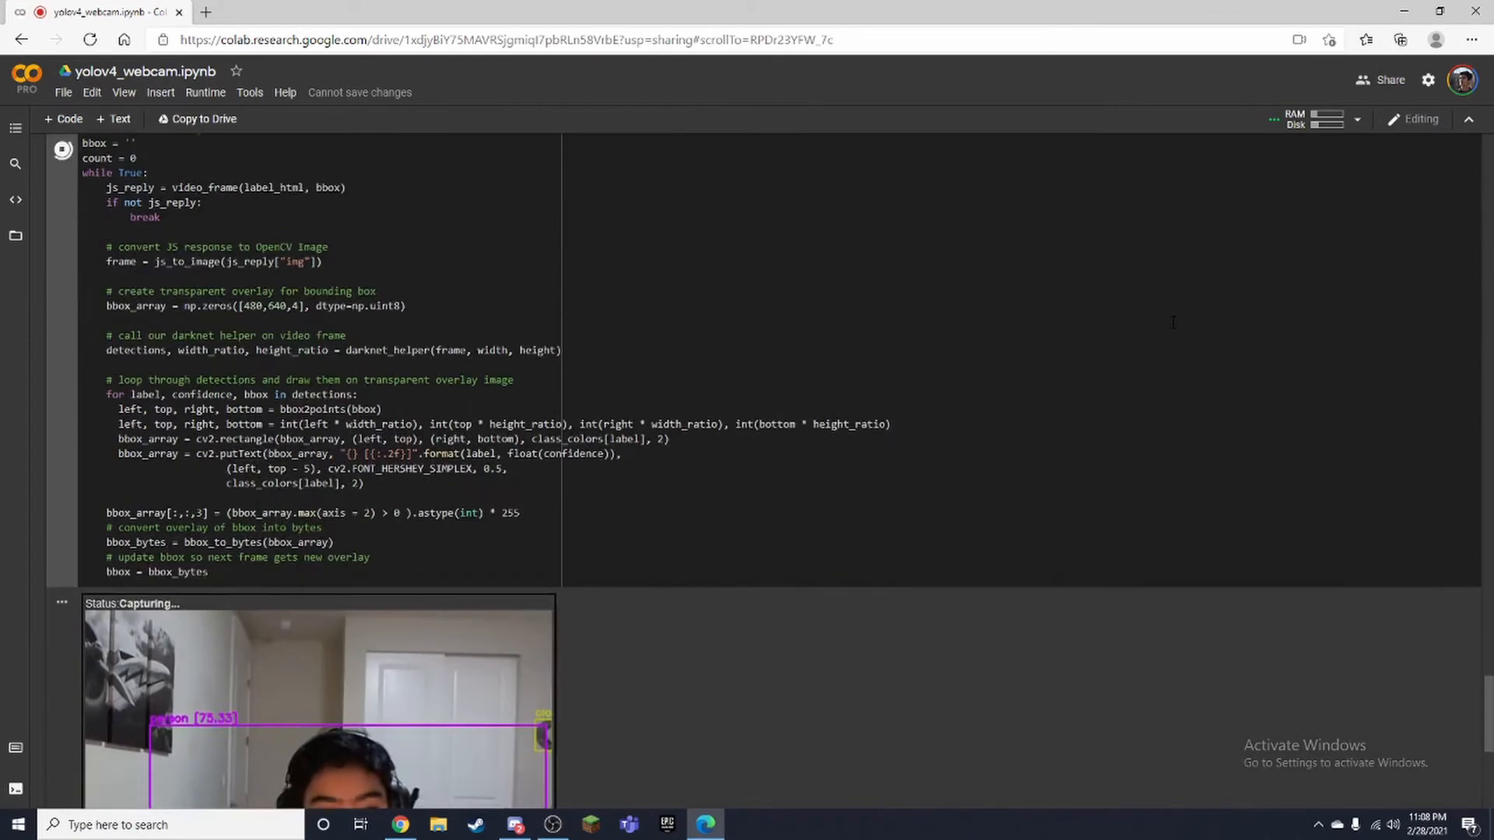
scroll("down", 3)
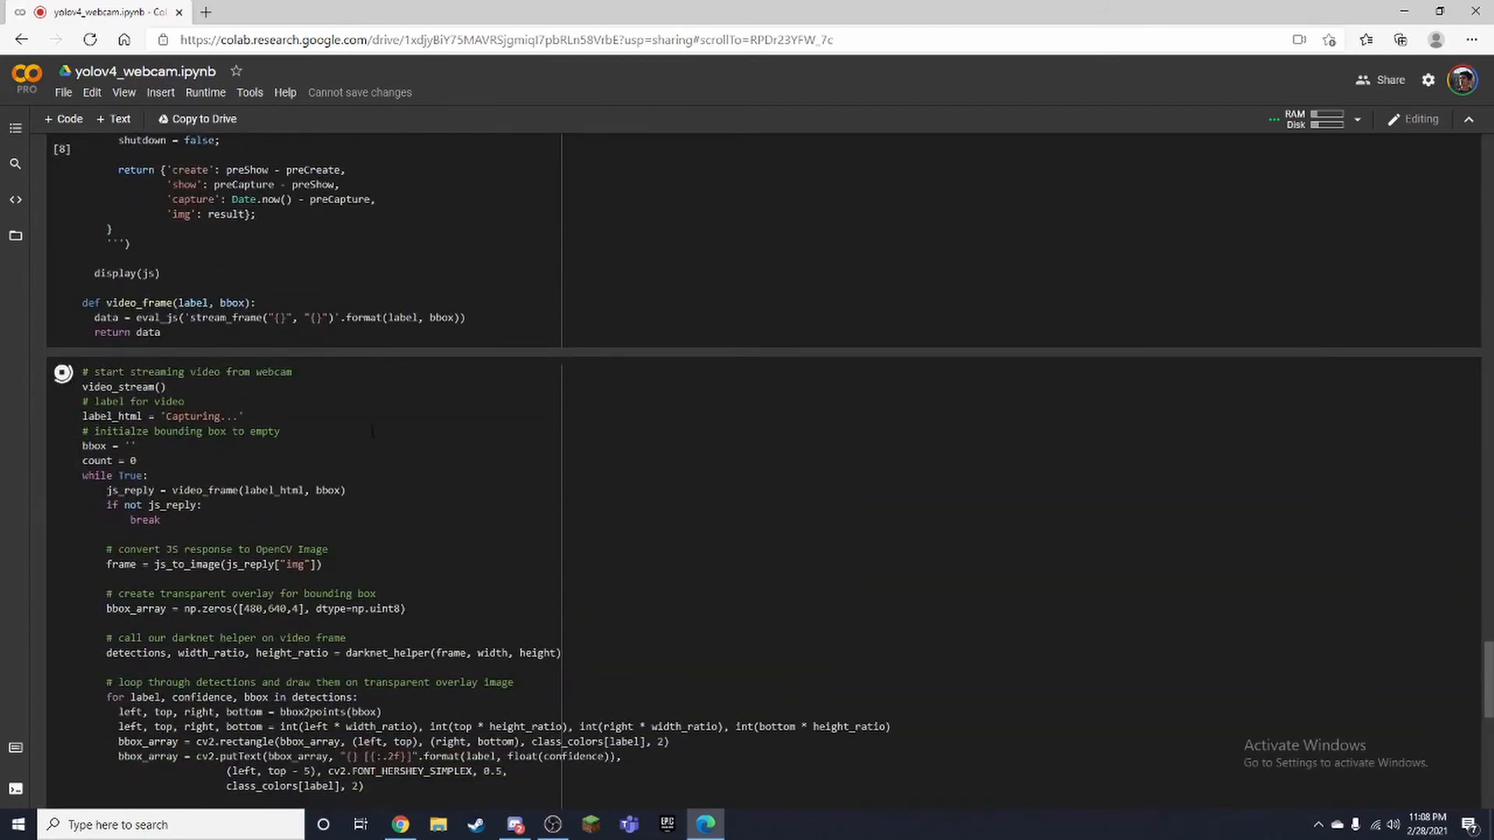
left_click(62, 372)
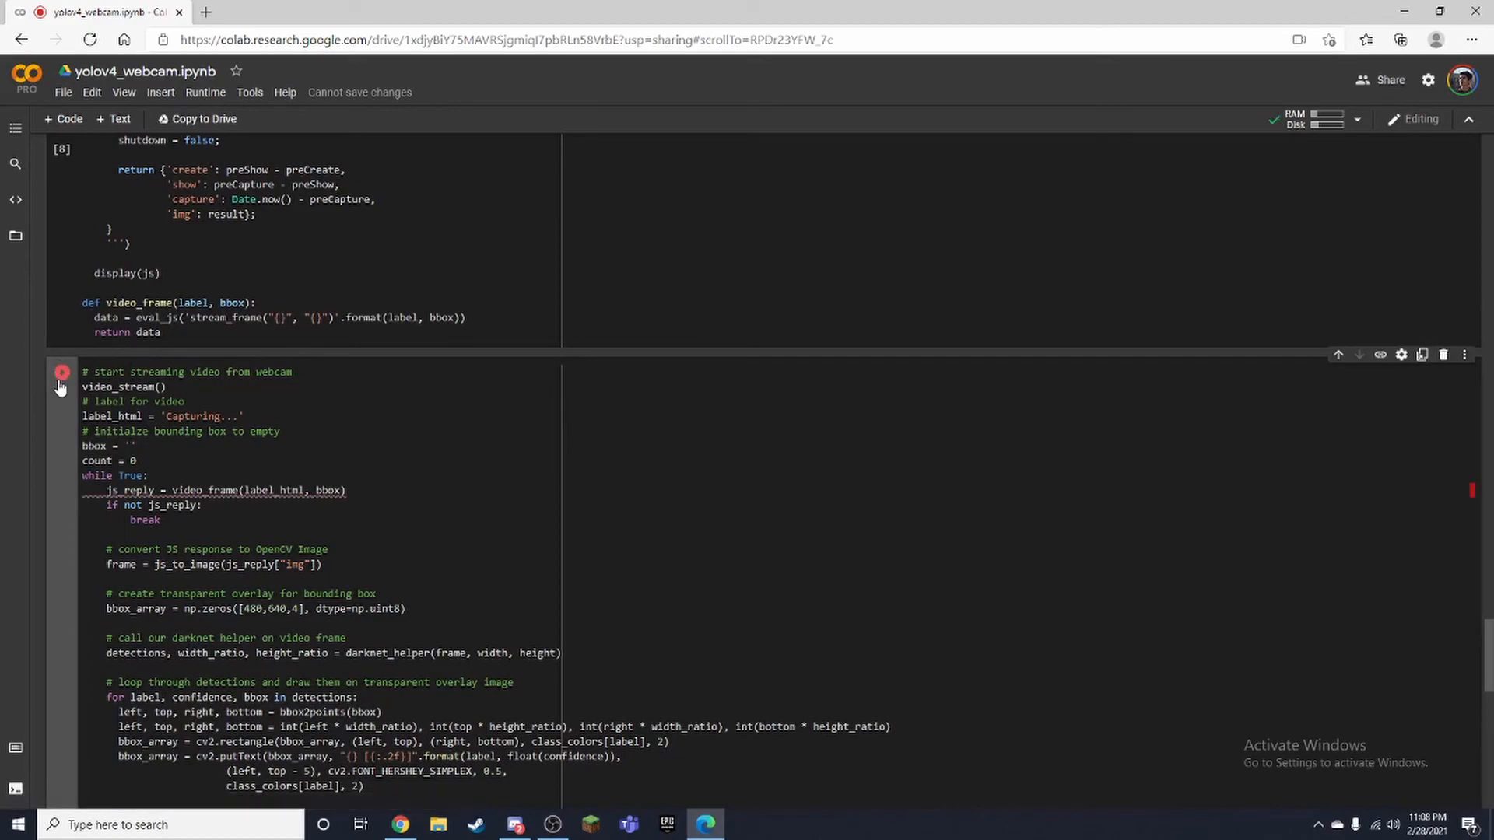